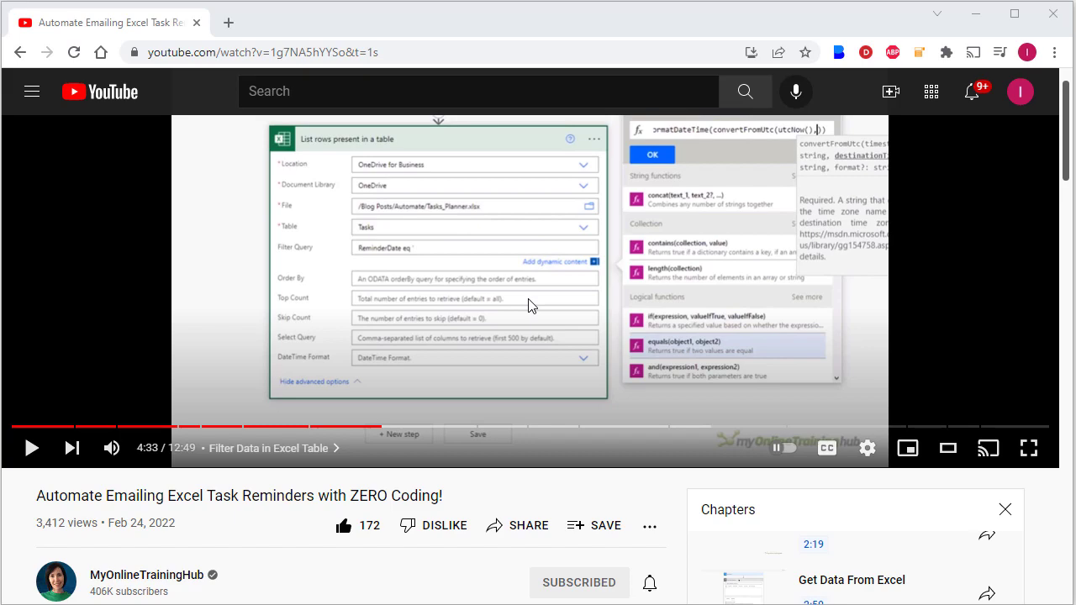
pyautogui.moveTo(145, 584)
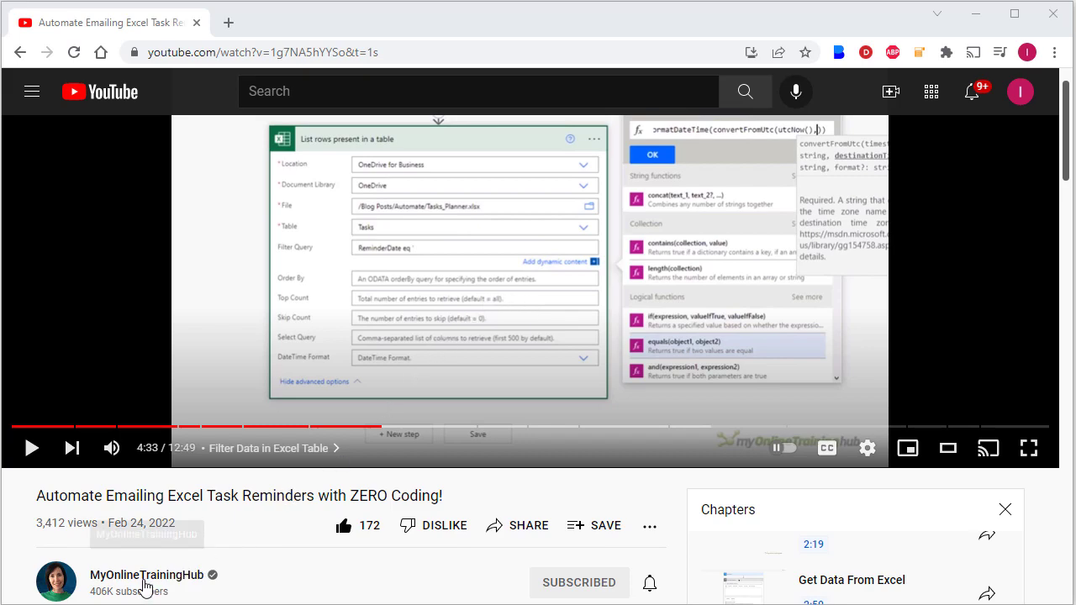
pyautogui.moveTo(479, 266)
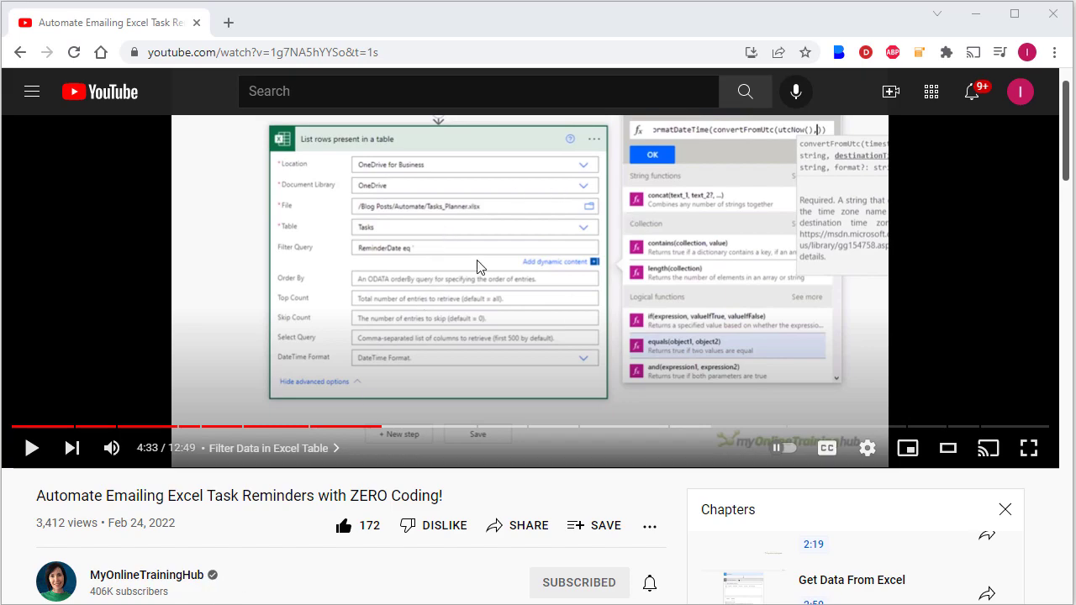
pyautogui.moveTo(141, 513)
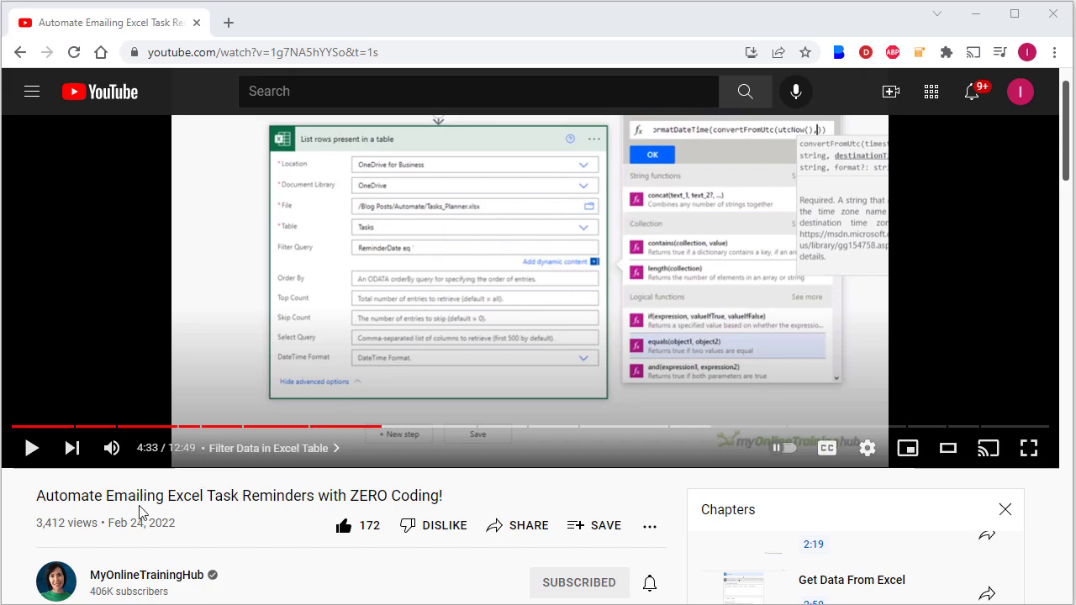
pyautogui.moveTo(304, 500)
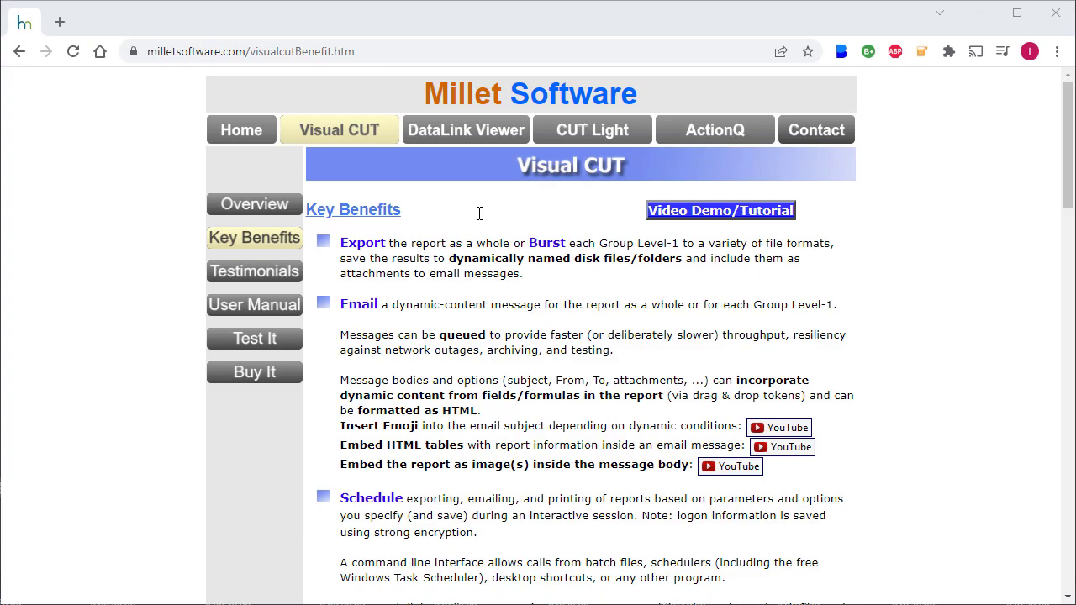
# Browse for a report file filtered to Excel Files and open Tasks.xlsx as the data source
pyautogui.scroll(-3)
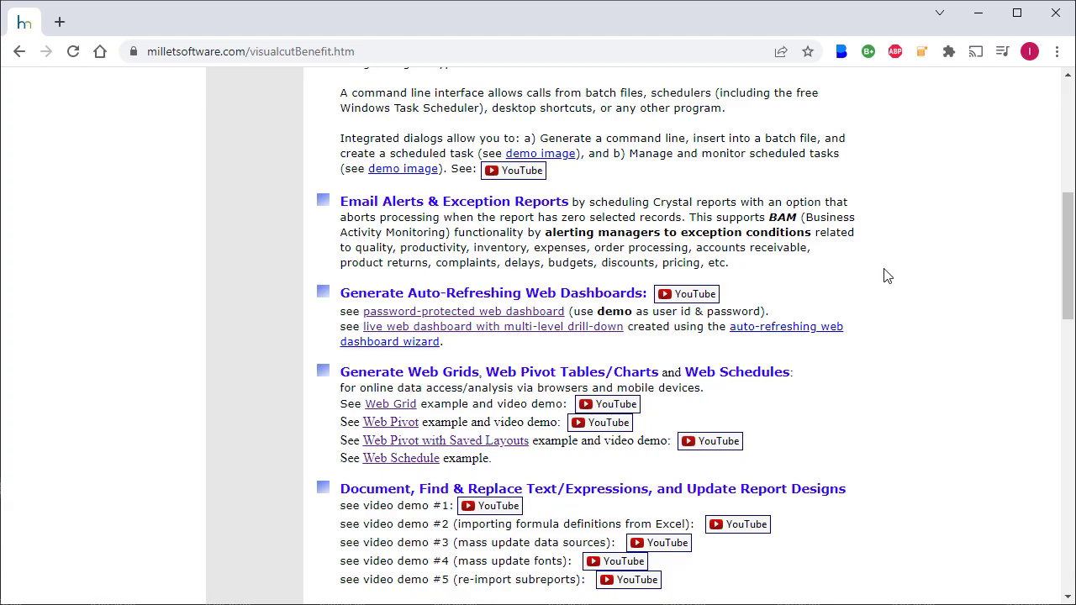
pyautogui.moveTo(1028, 261)
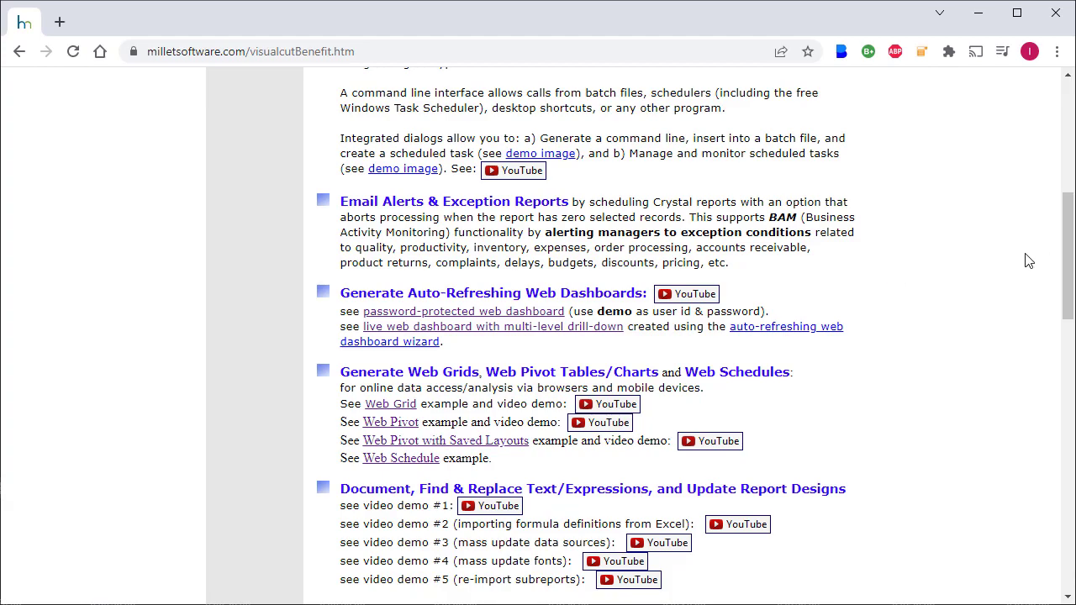
pyautogui.scroll(-3)
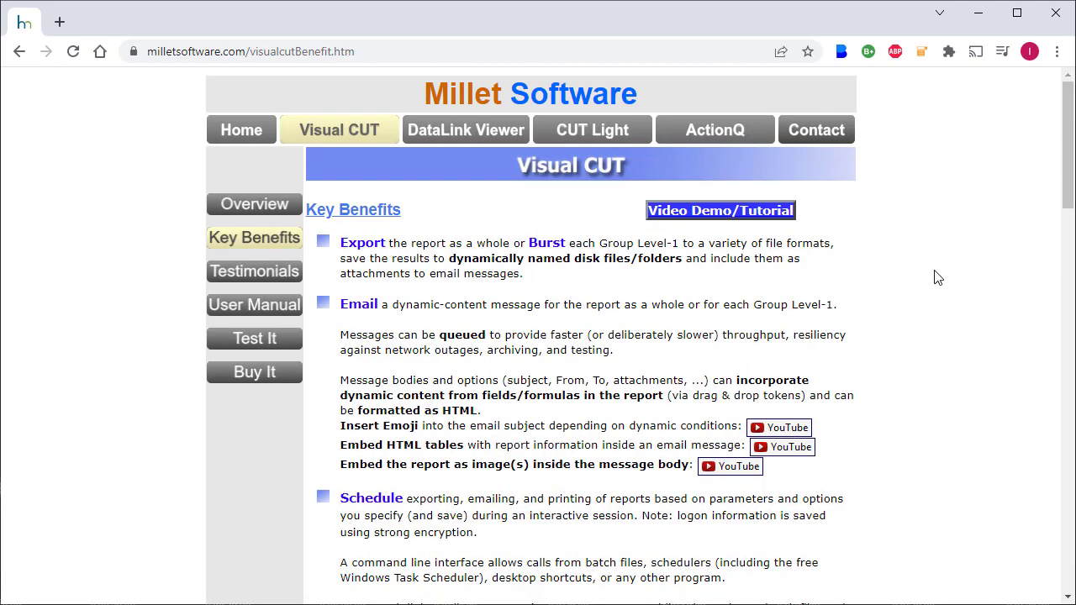
pyautogui.moveTo(926, 281)
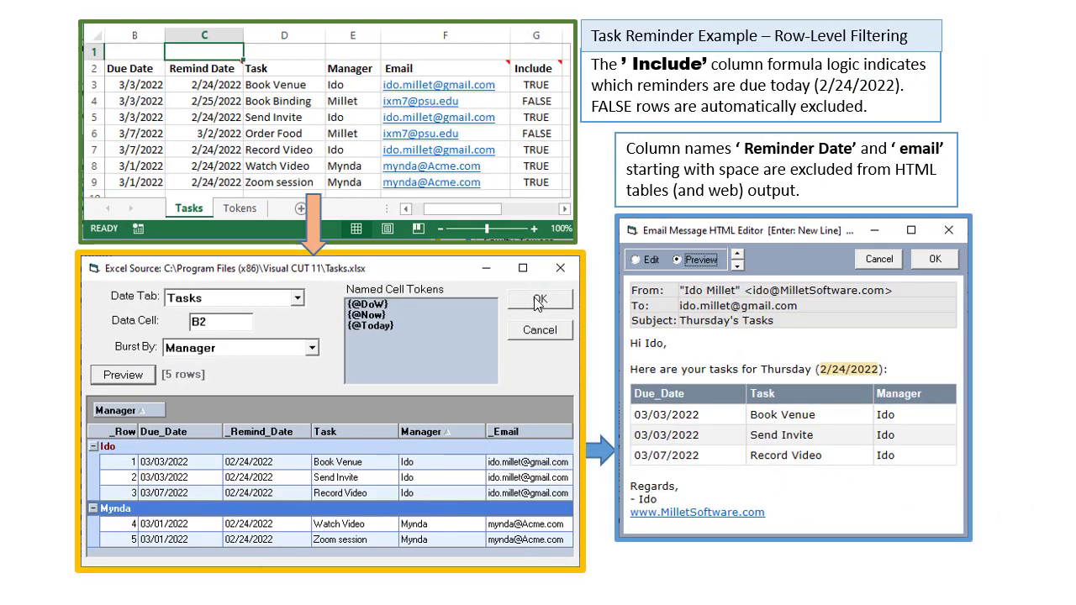
pyautogui.moveTo(524, 282)
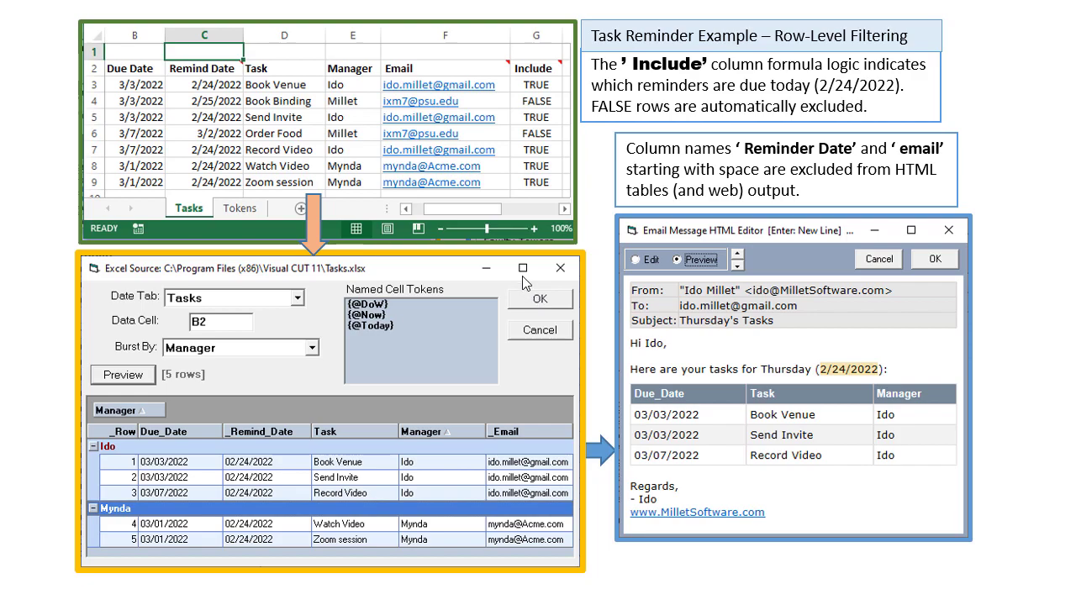
pyautogui.moveTo(454, 195)
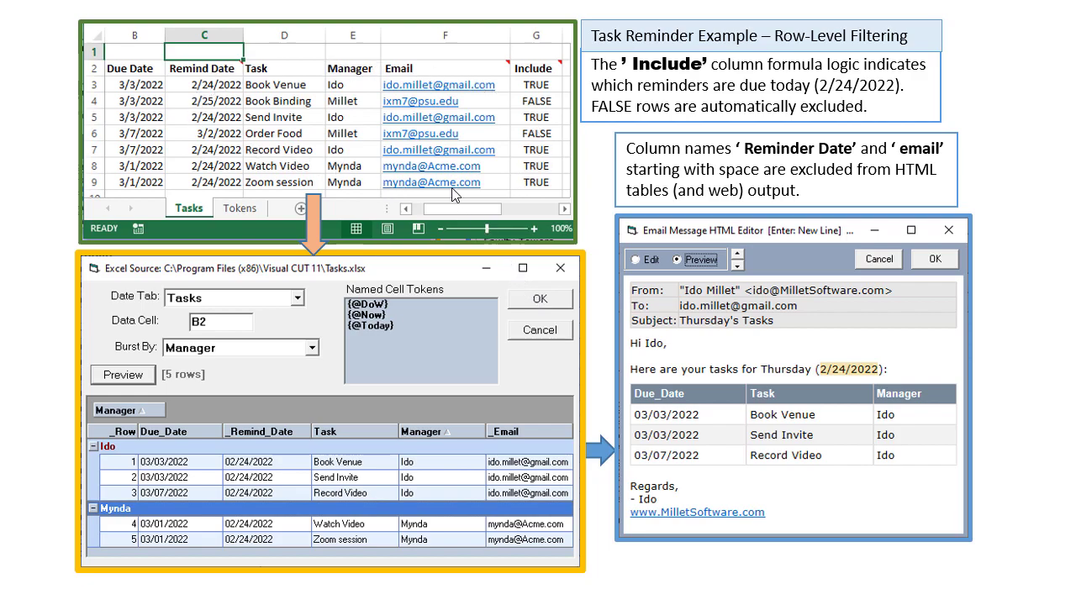
pyautogui.moveTo(152, 114)
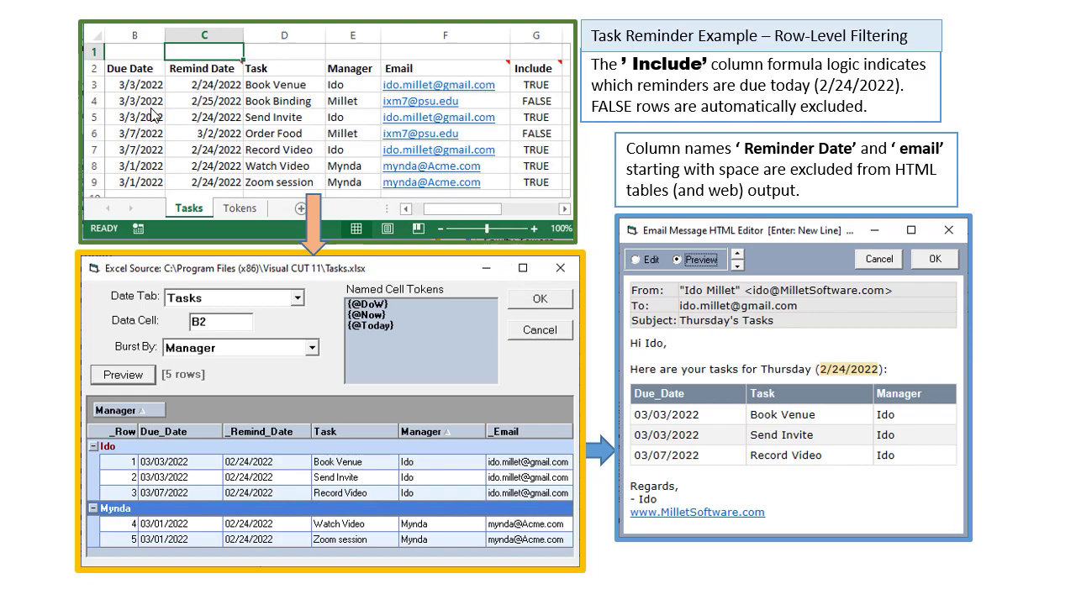
pyautogui.moveTo(131, 131)
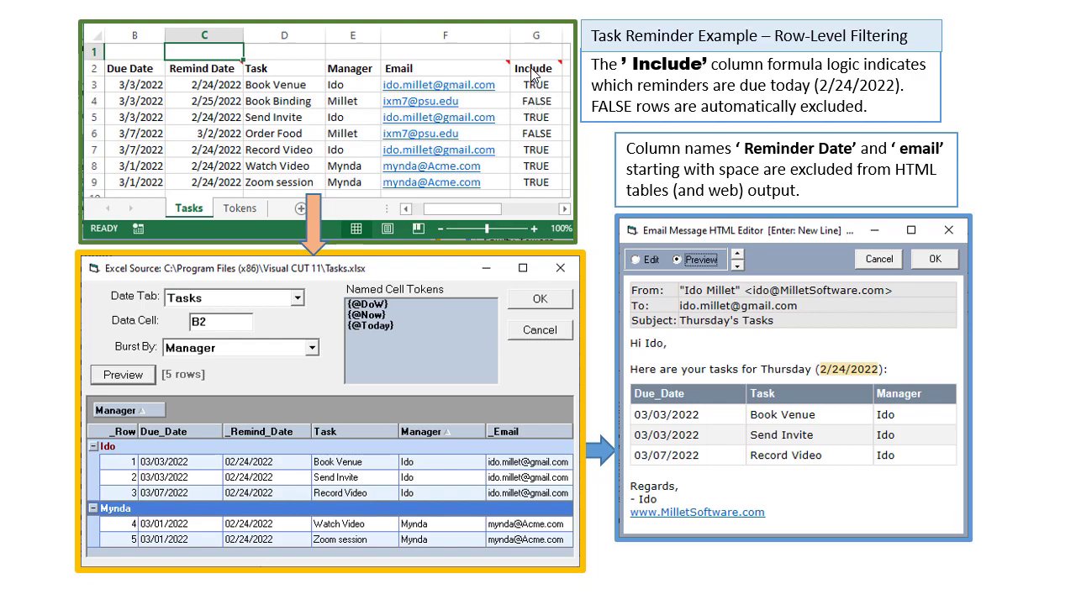
pyautogui.moveTo(527, 77)
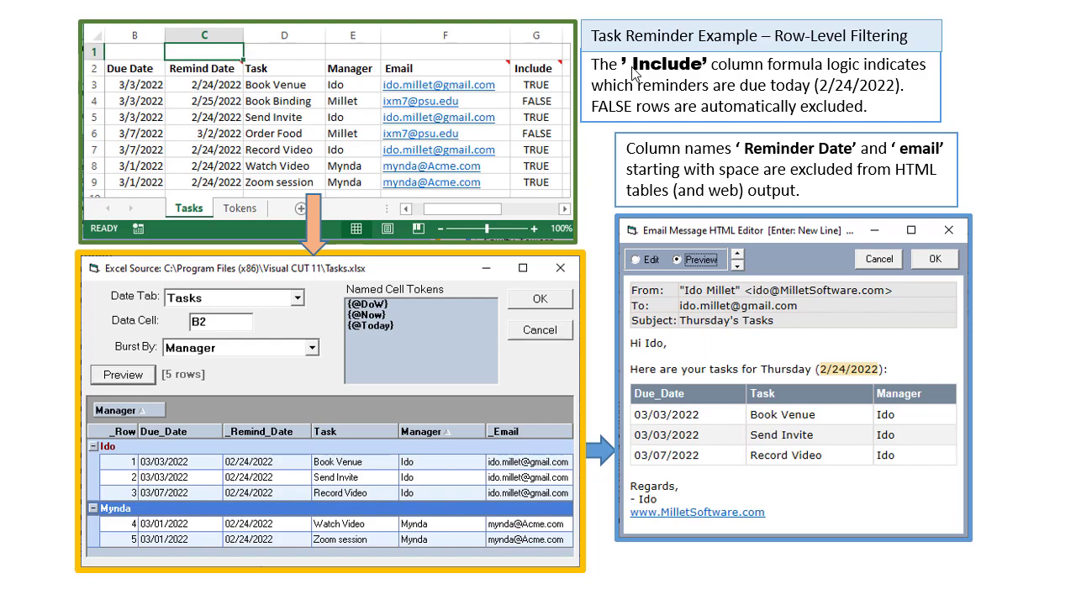
pyautogui.moveTo(568, 173)
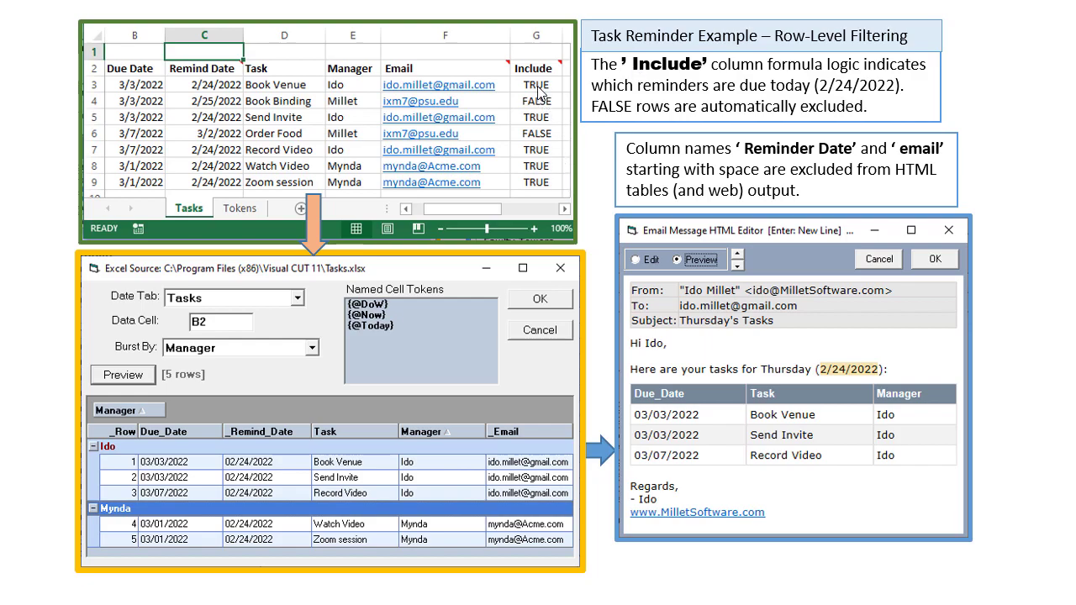
pyautogui.moveTo(541, 93)
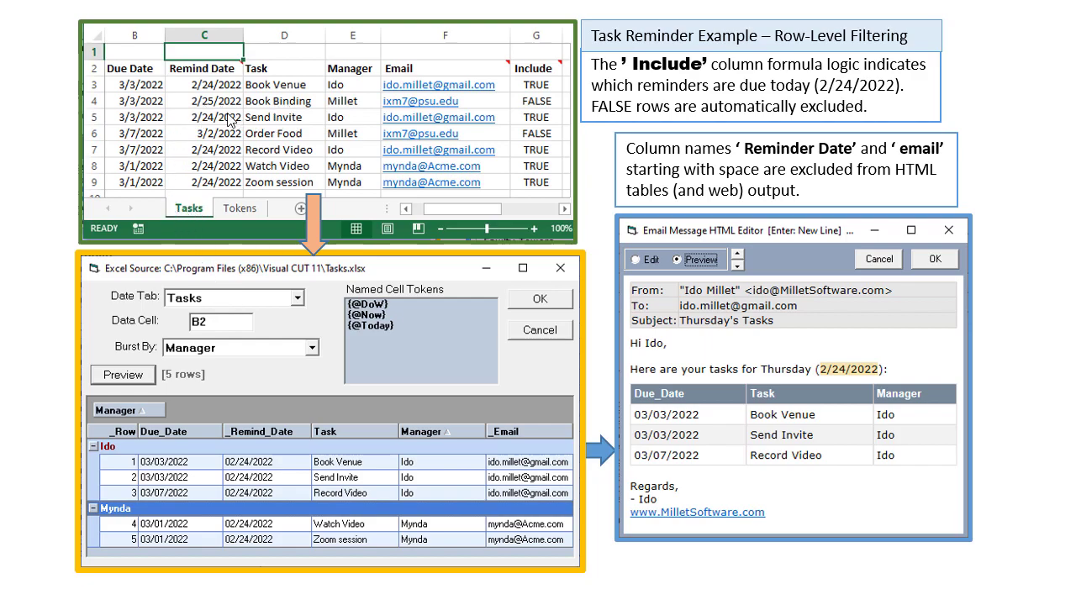
pyautogui.moveTo(200, 363)
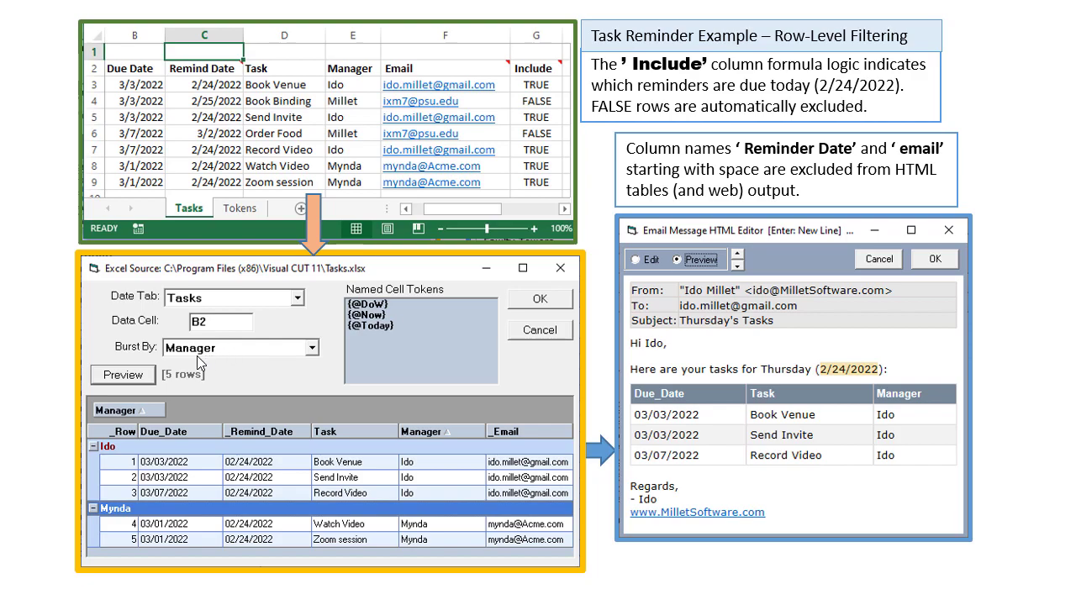
pyautogui.moveTo(163, 356)
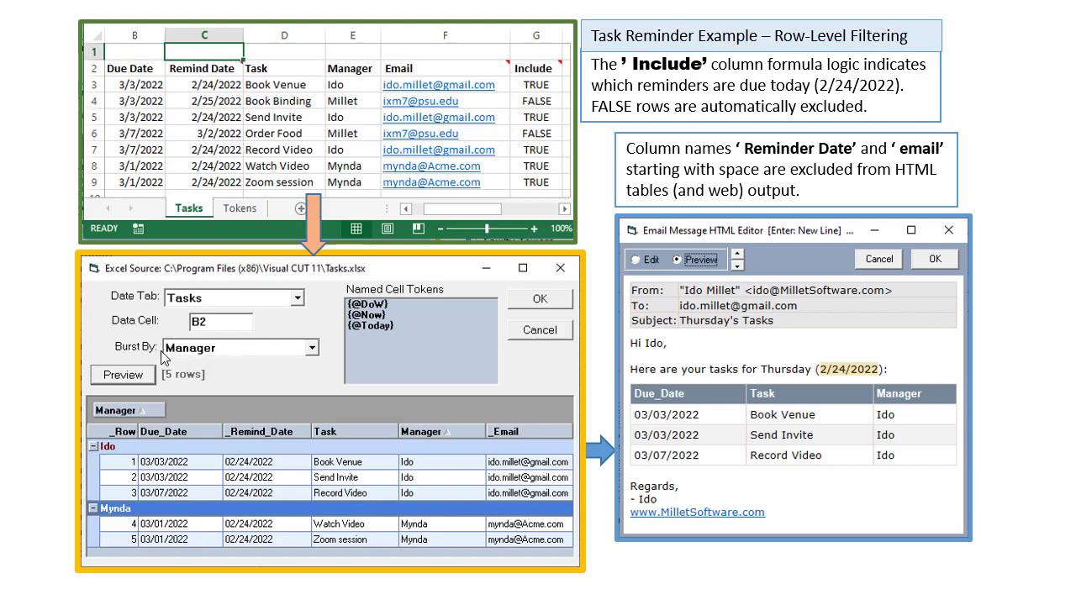
pyautogui.moveTo(511, 101)
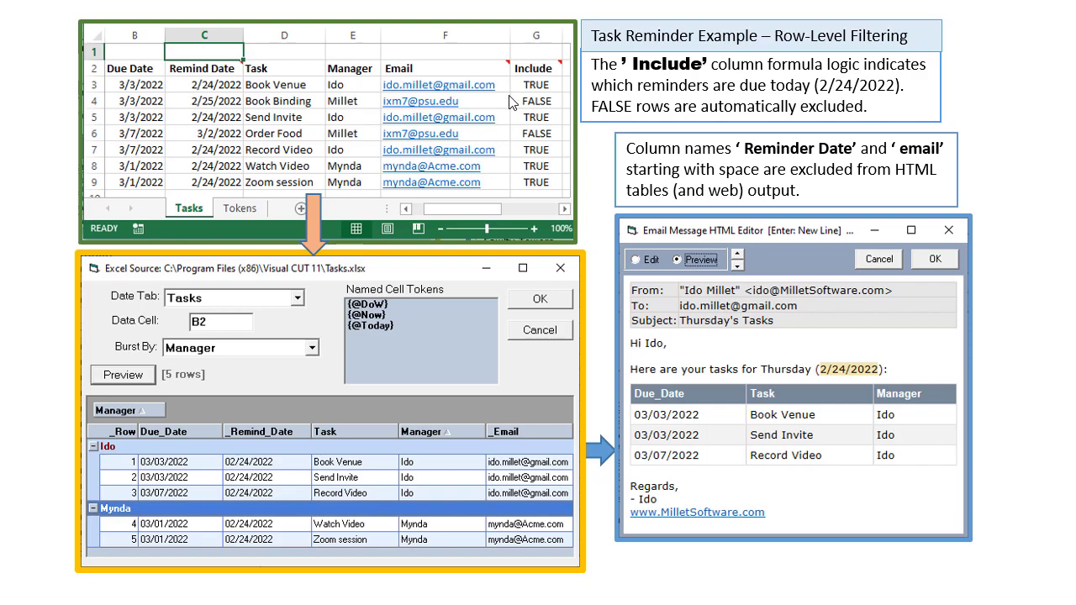
pyautogui.moveTo(507, 141)
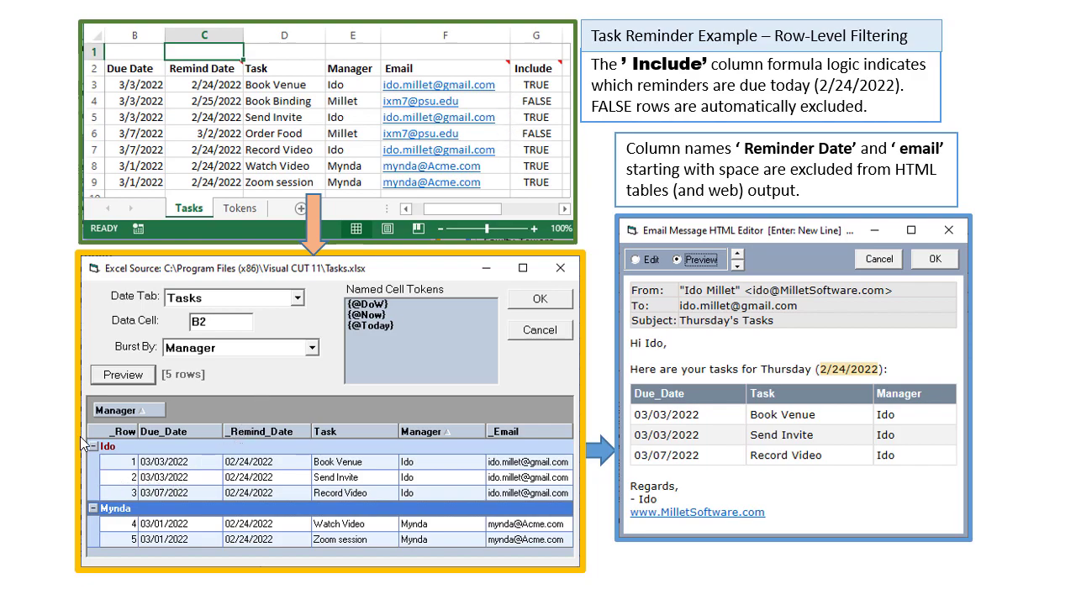
pyautogui.moveTo(395, 309)
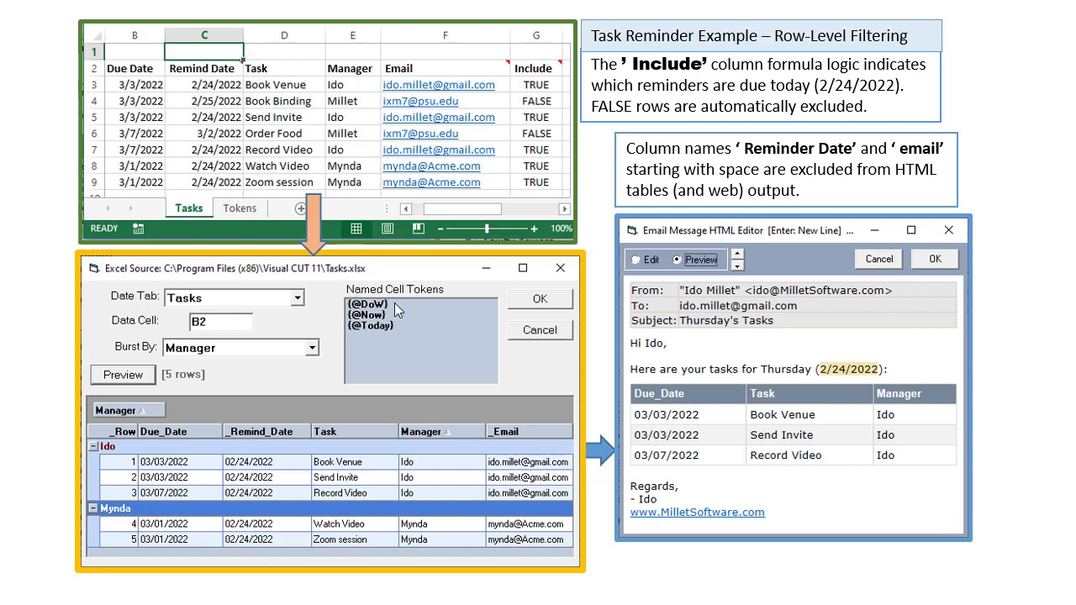
pyautogui.moveTo(403, 339)
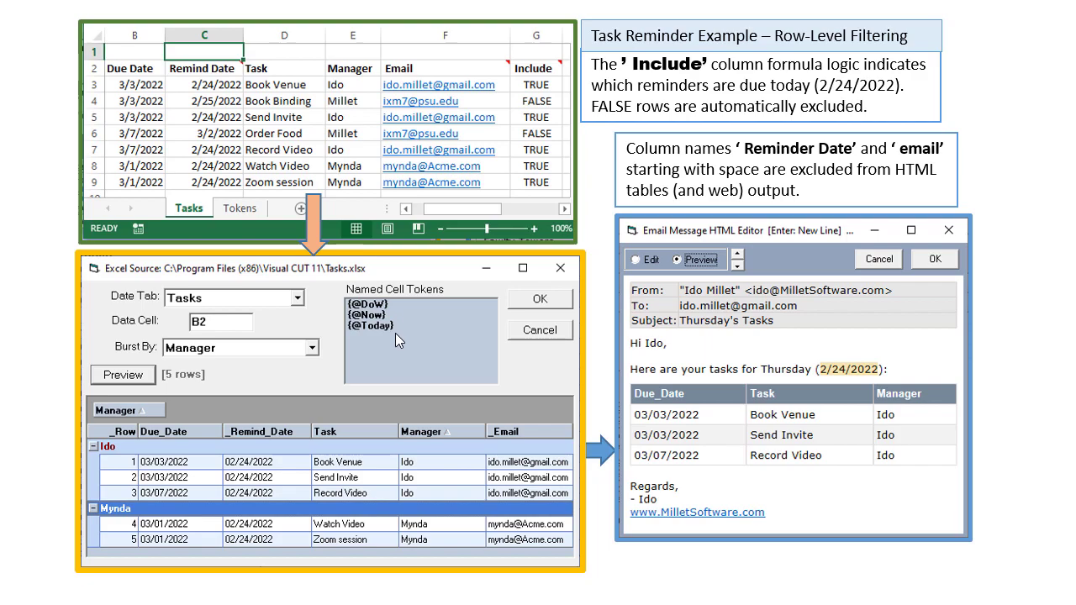
pyautogui.moveTo(360, 339)
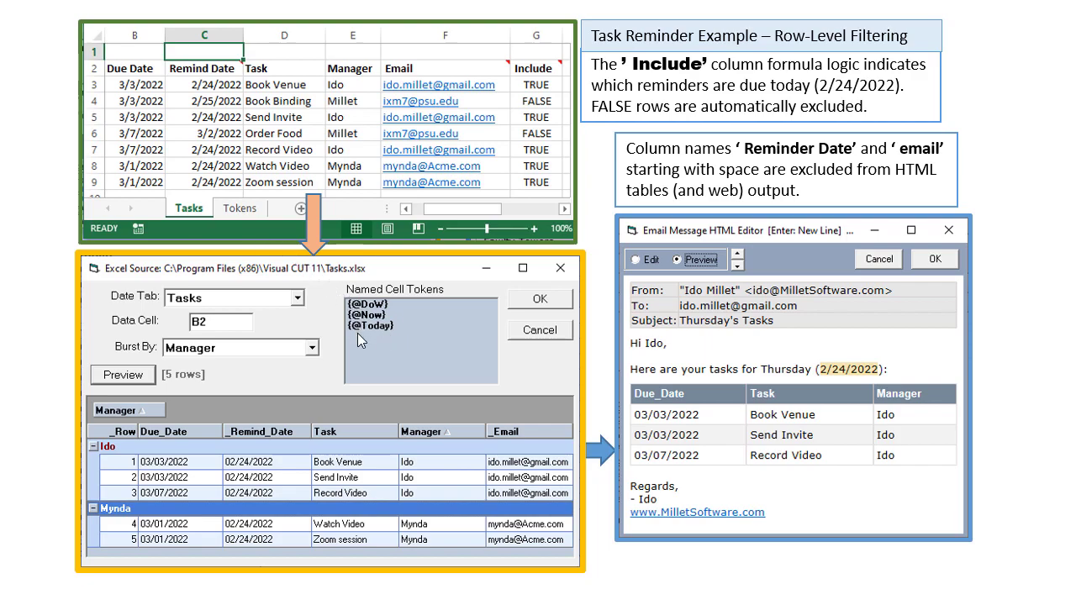
pyautogui.moveTo(215, 533)
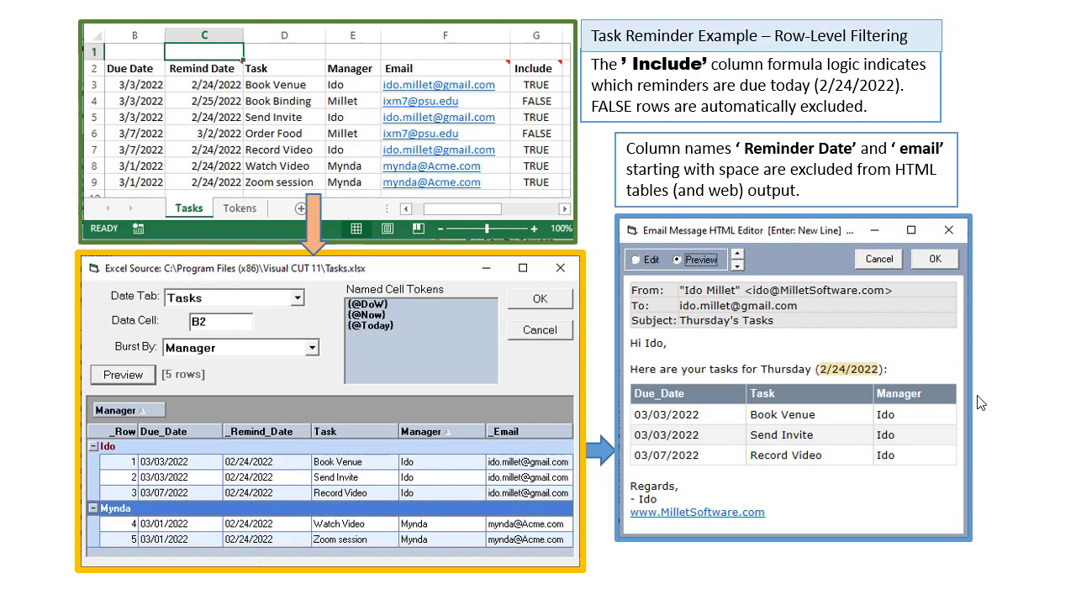
pyautogui.moveTo(343, 460)
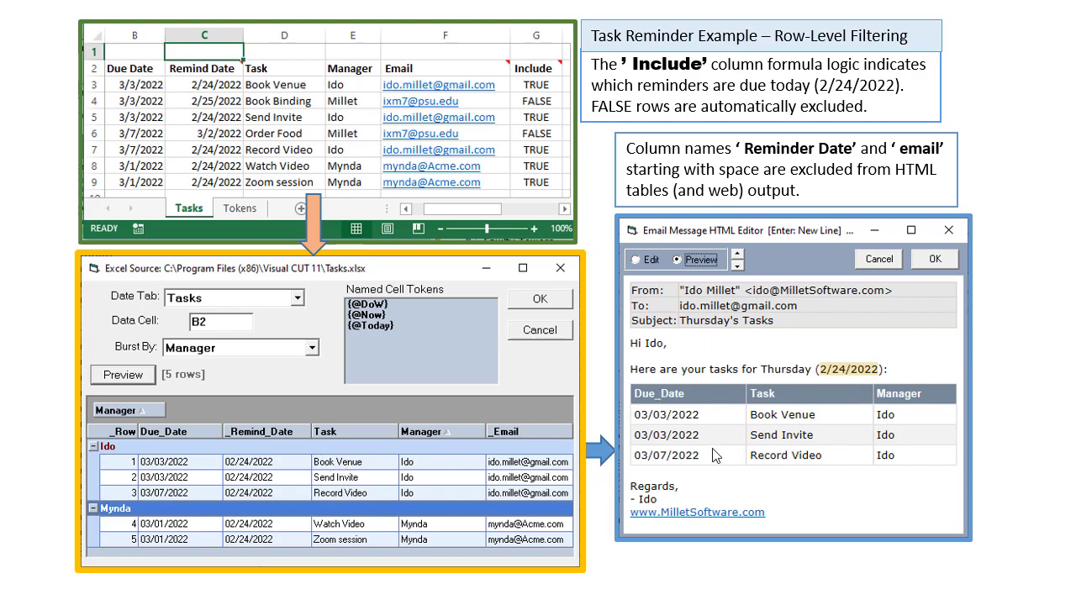
pyautogui.moveTo(916, 454)
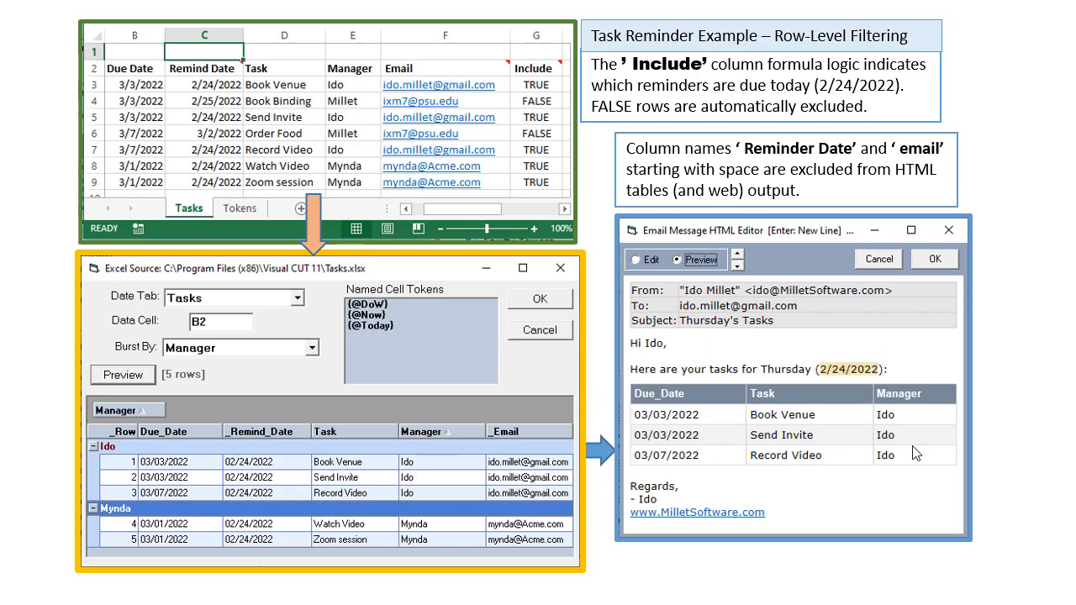
pyautogui.moveTo(758, 166)
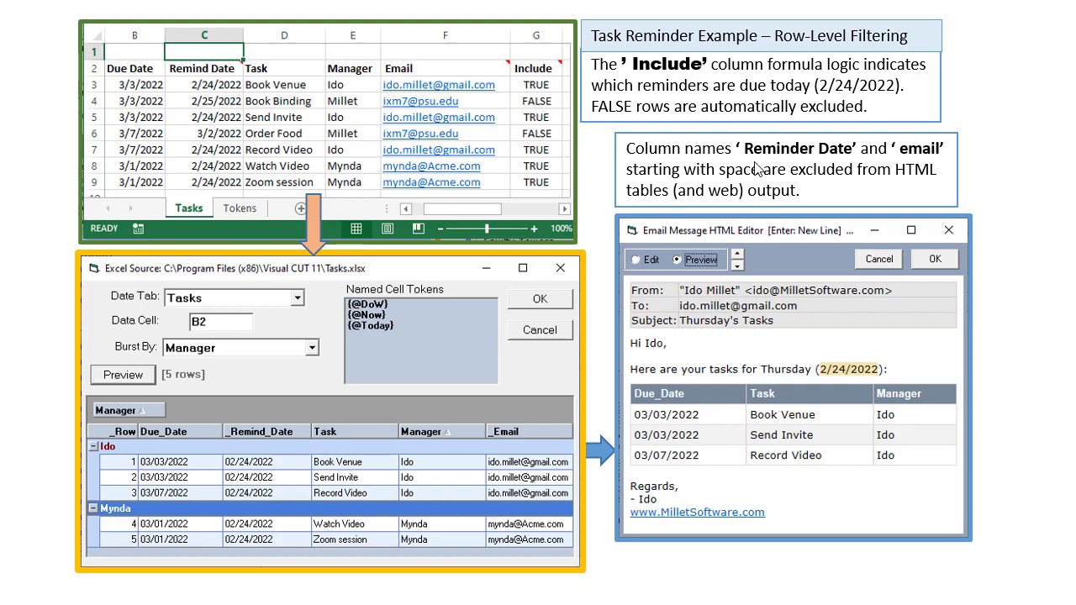
pyautogui.moveTo(911, 158)
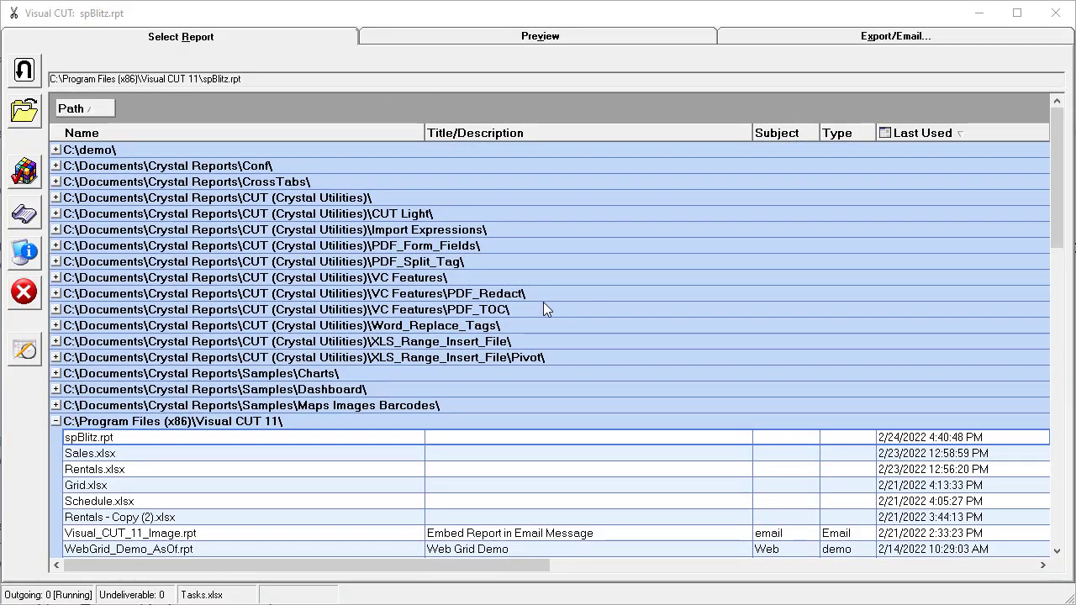
pyautogui.click(24, 111)
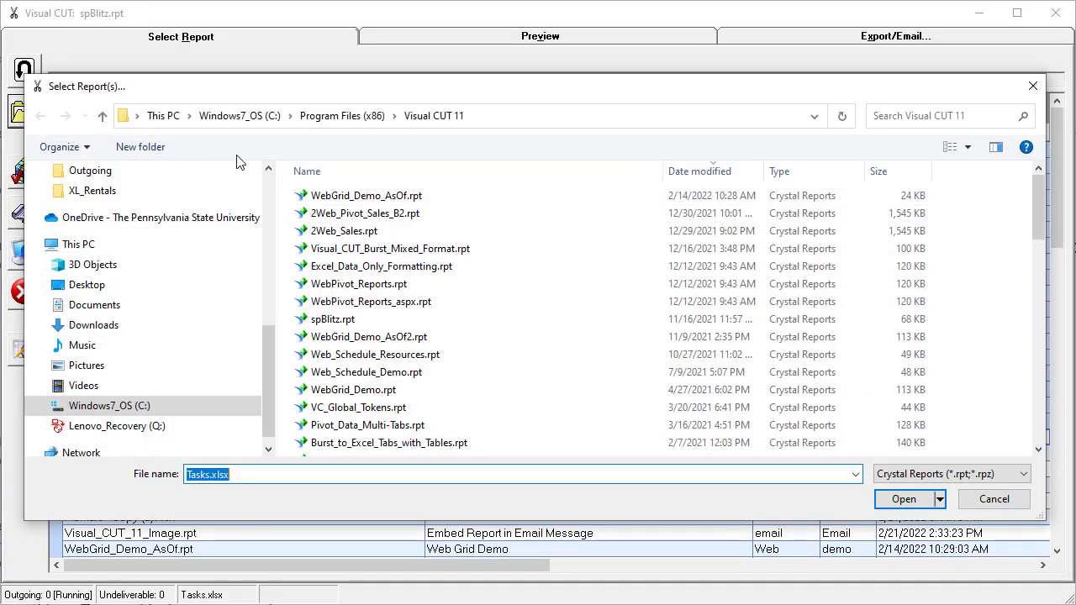
pyautogui.click(1022, 474)
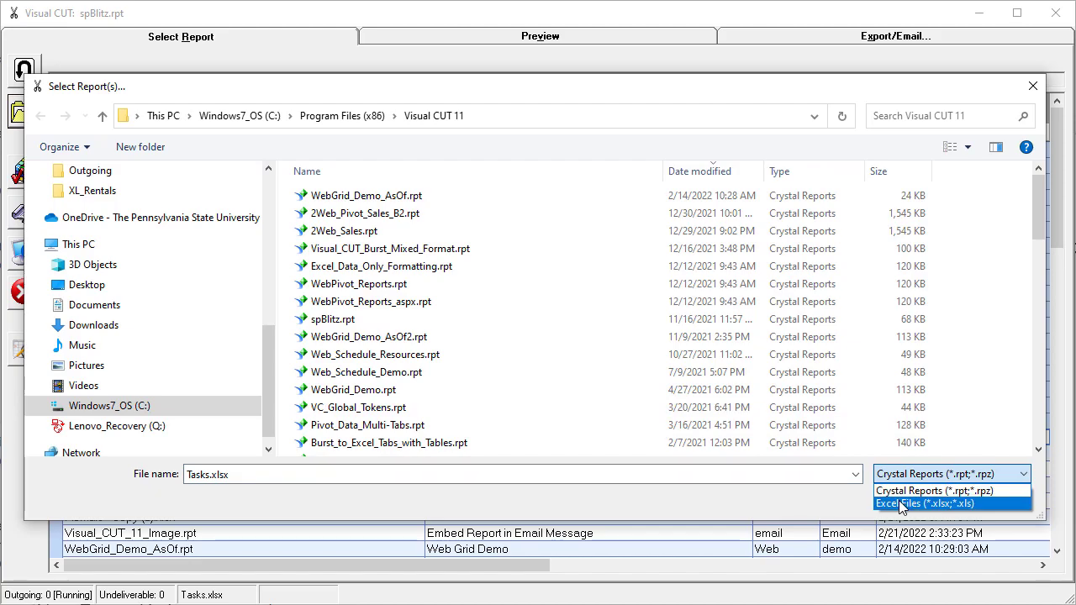
pyautogui.click(924, 502)
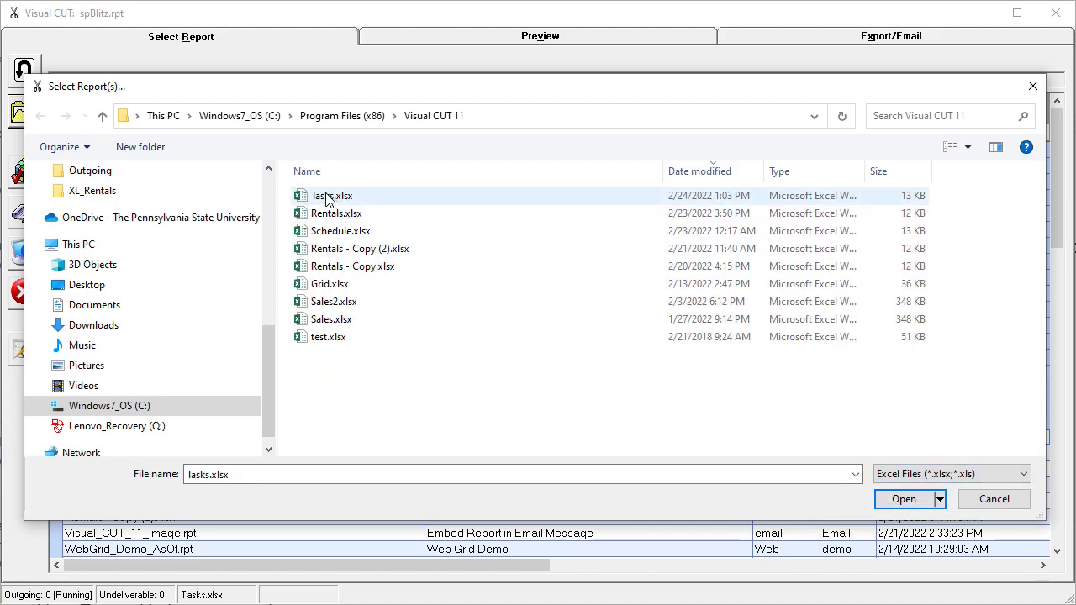
pyautogui.click(905, 497)
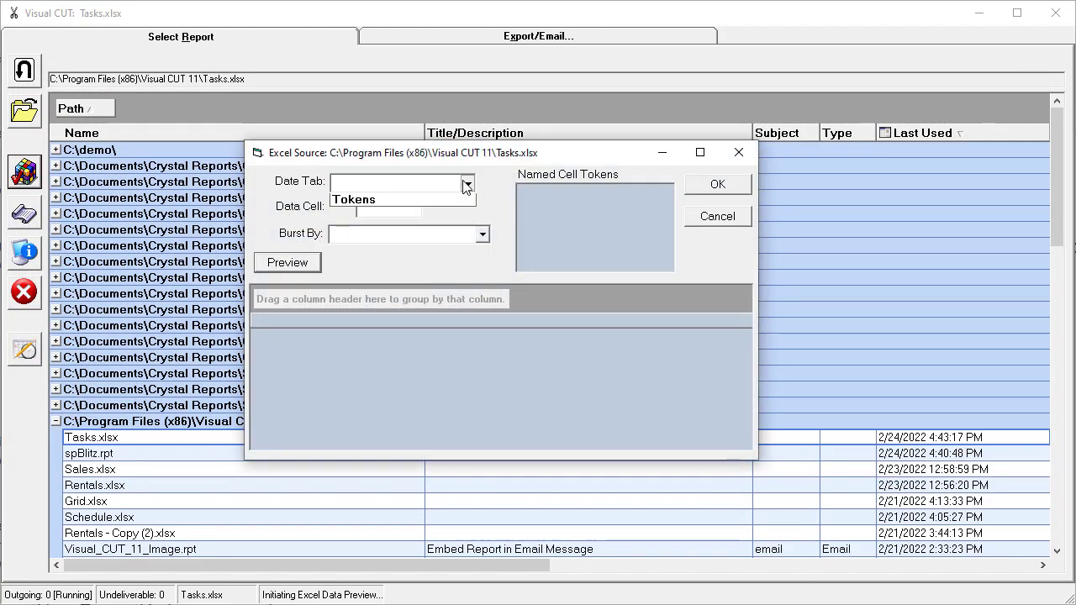
# Use the Tasks sheet with data cell B2 and preview the rows read from it
pyautogui.click(467, 181)
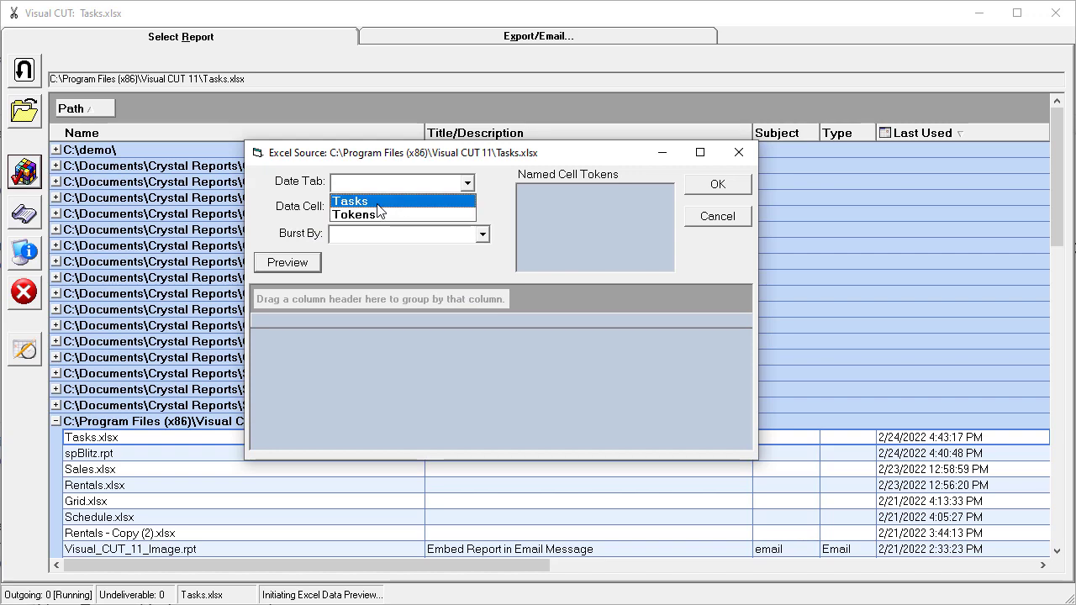
pyautogui.click(350, 202)
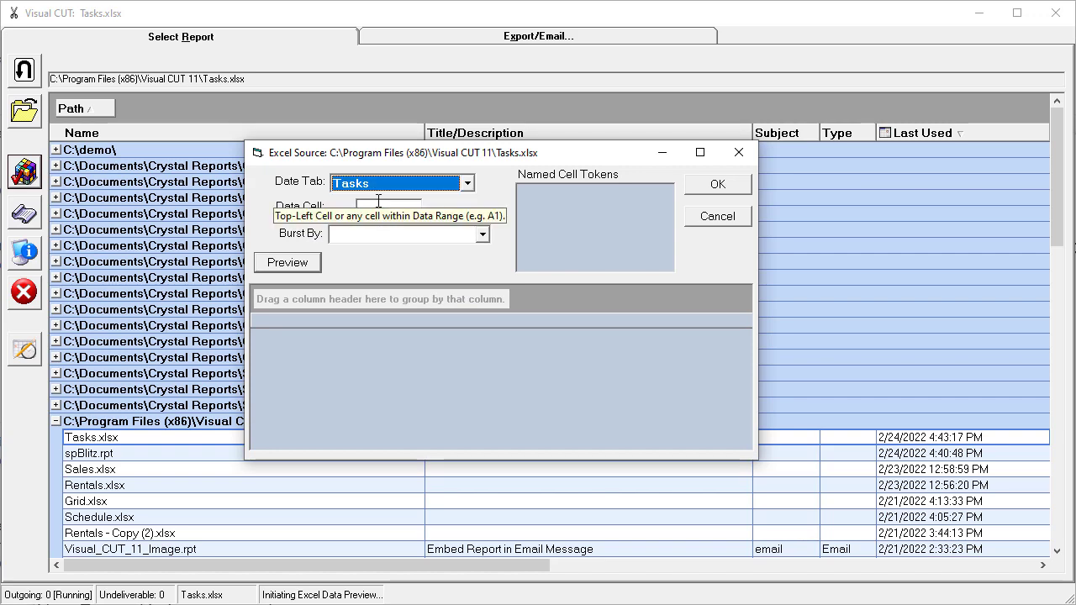
pyautogui.write('B2')
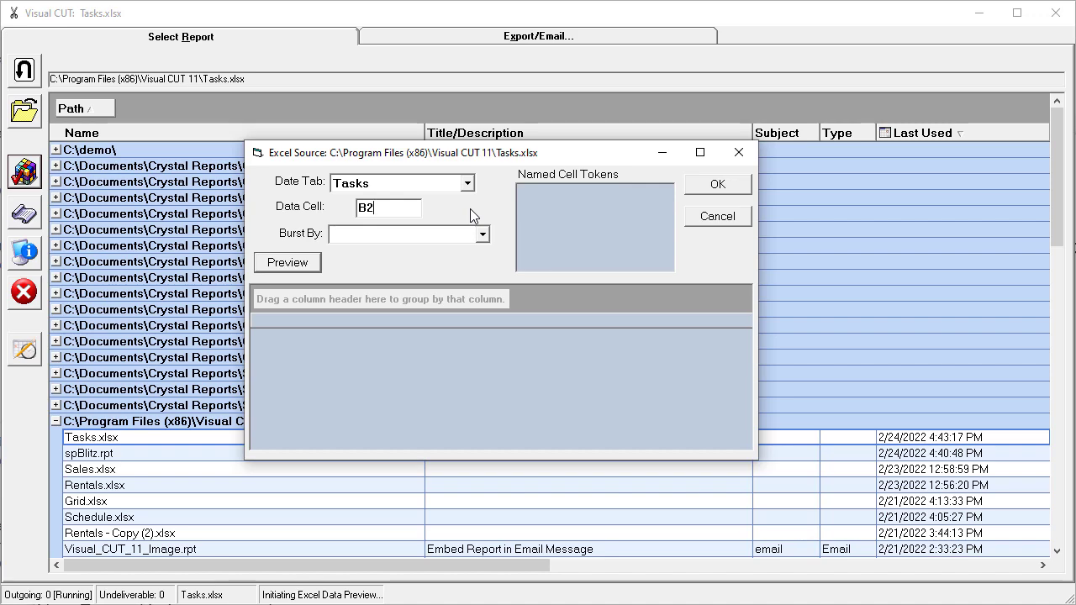
pyautogui.click(285, 262)
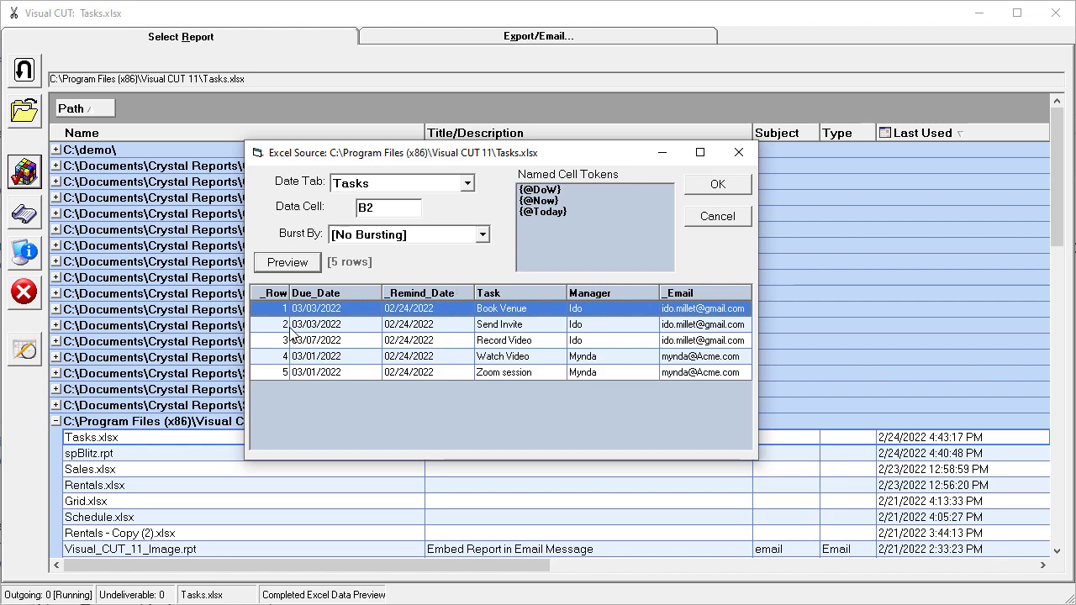
pyautogui.moveTo(491, 434)
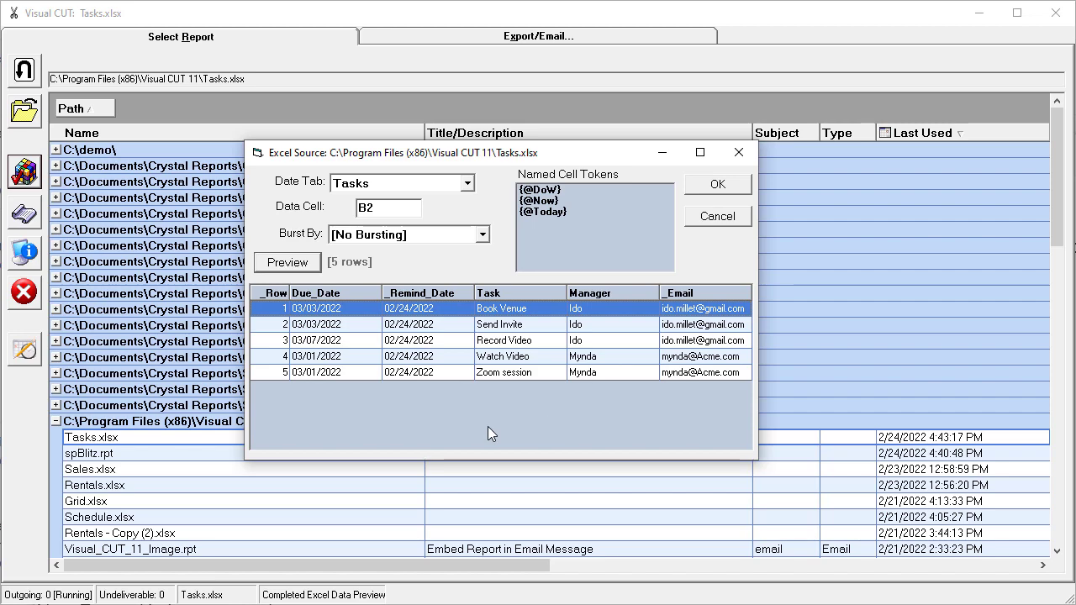
pyautogui.moveTo(444, 242)
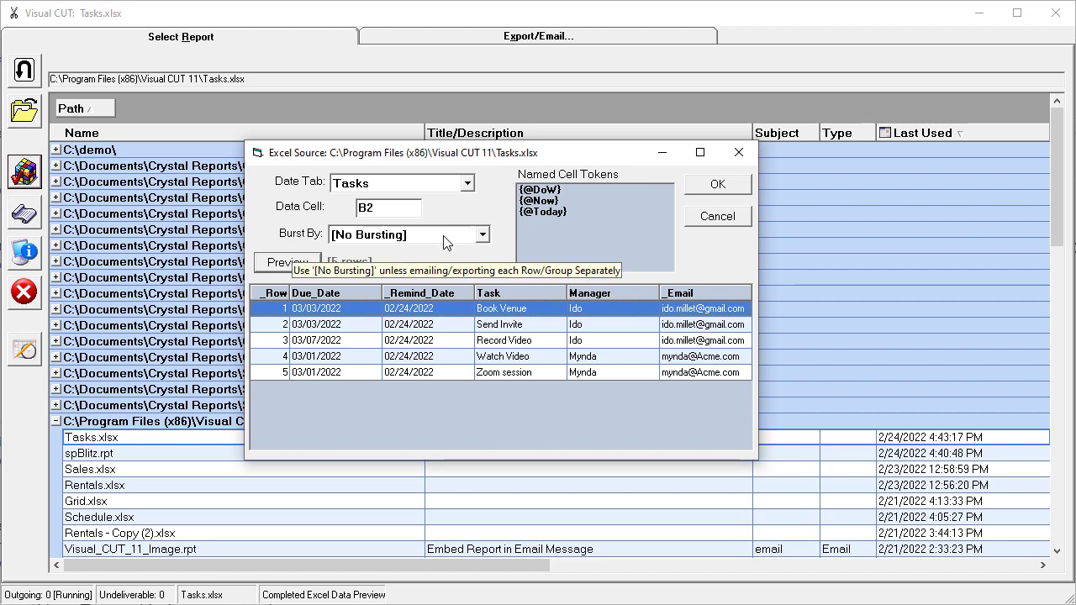
# Burst the data into one group per Manager, review the groups and confirm the source settings
pyautogui.click(480, 235)
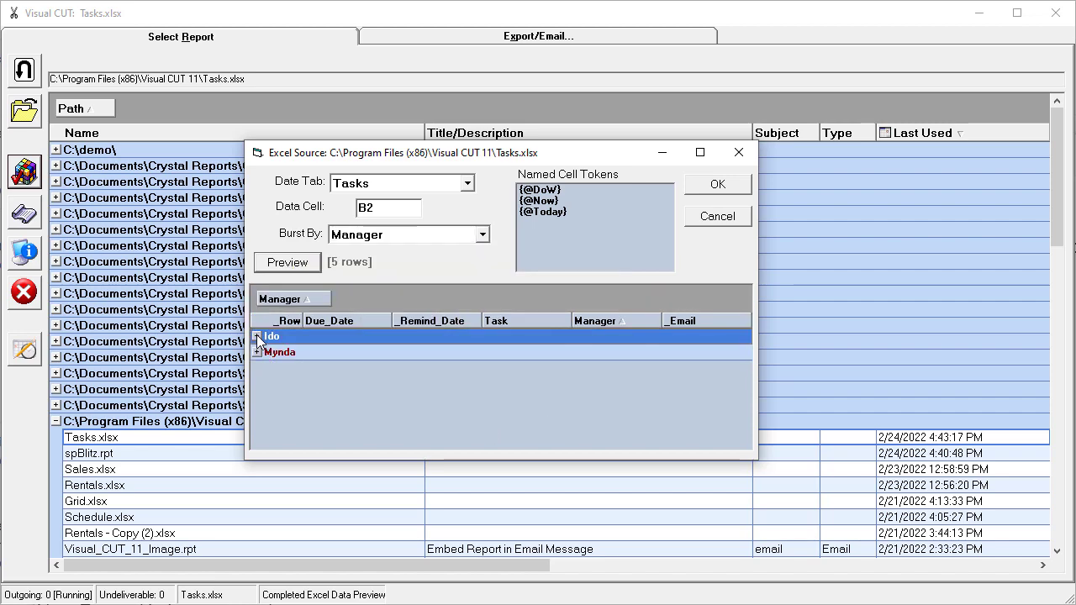
pyautogui.click(259, 336)
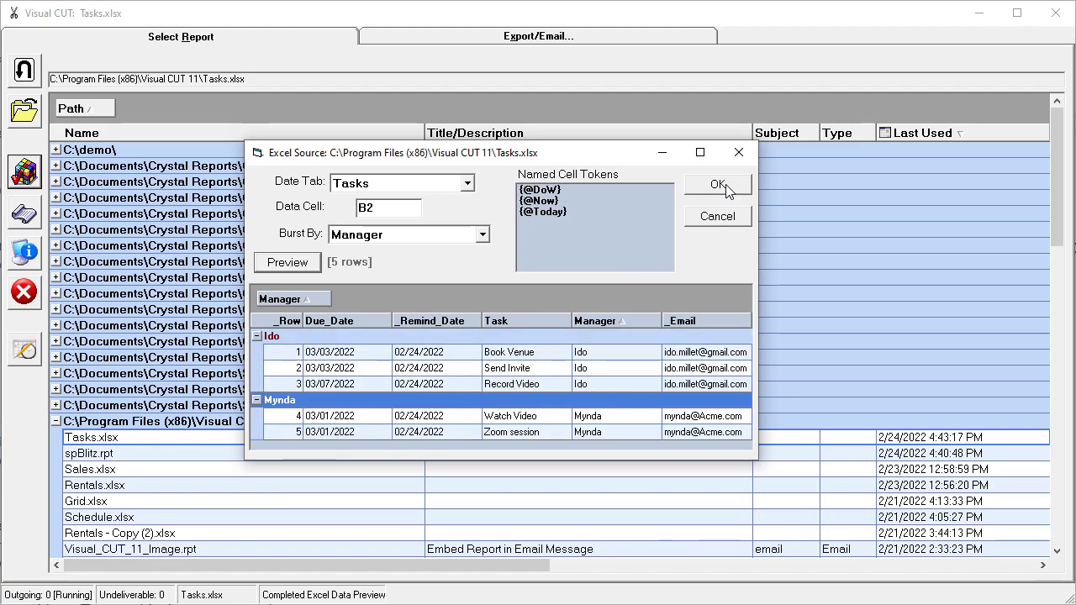
pyautogui.click(716, 183)
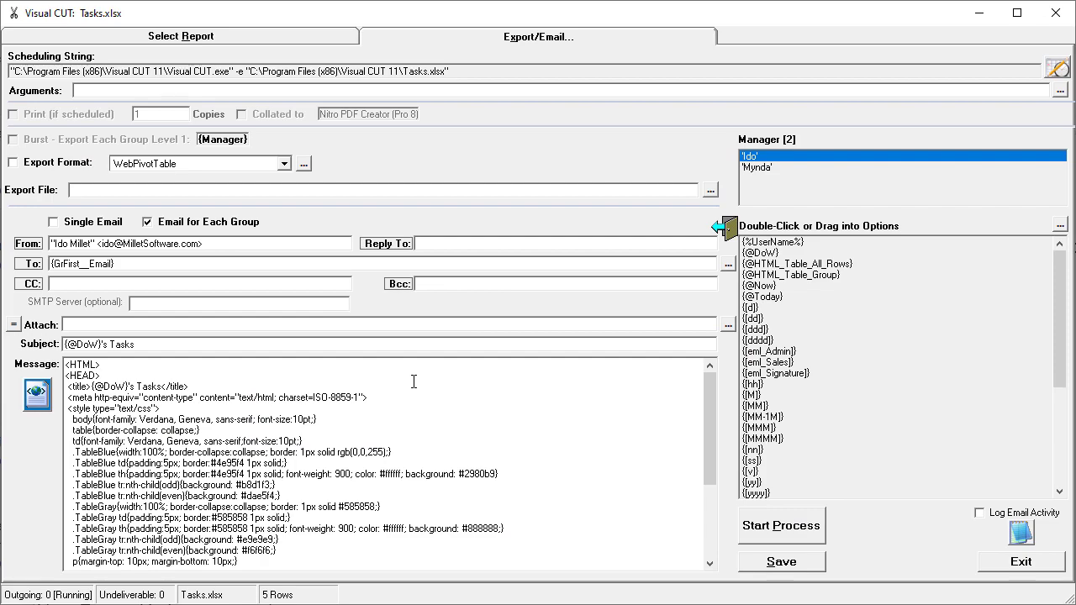
pyautogui.moveTo(430, 395)
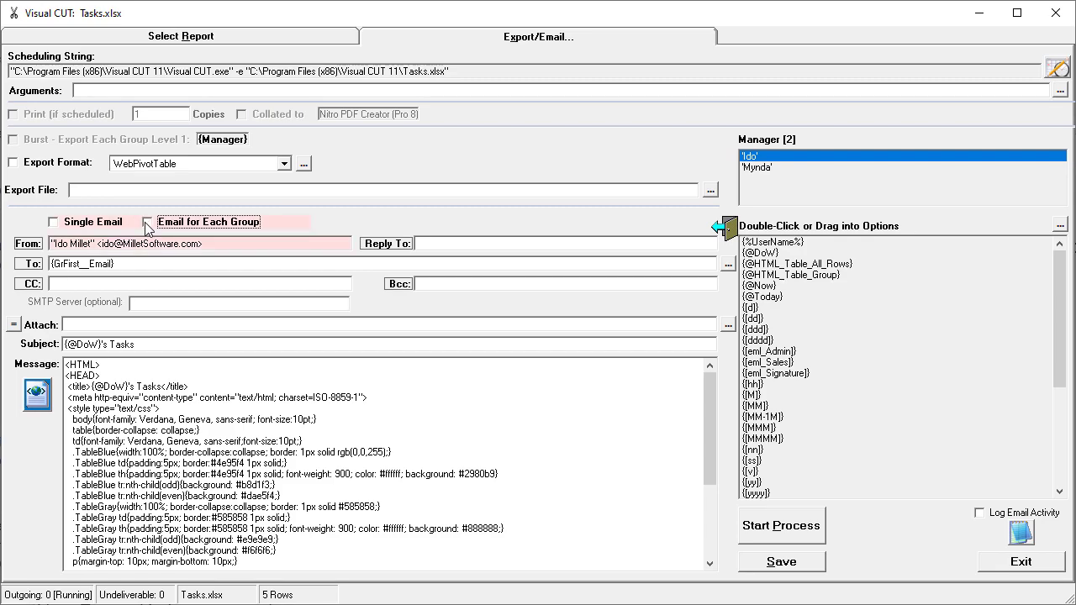
pyautogui.click(147, 222)
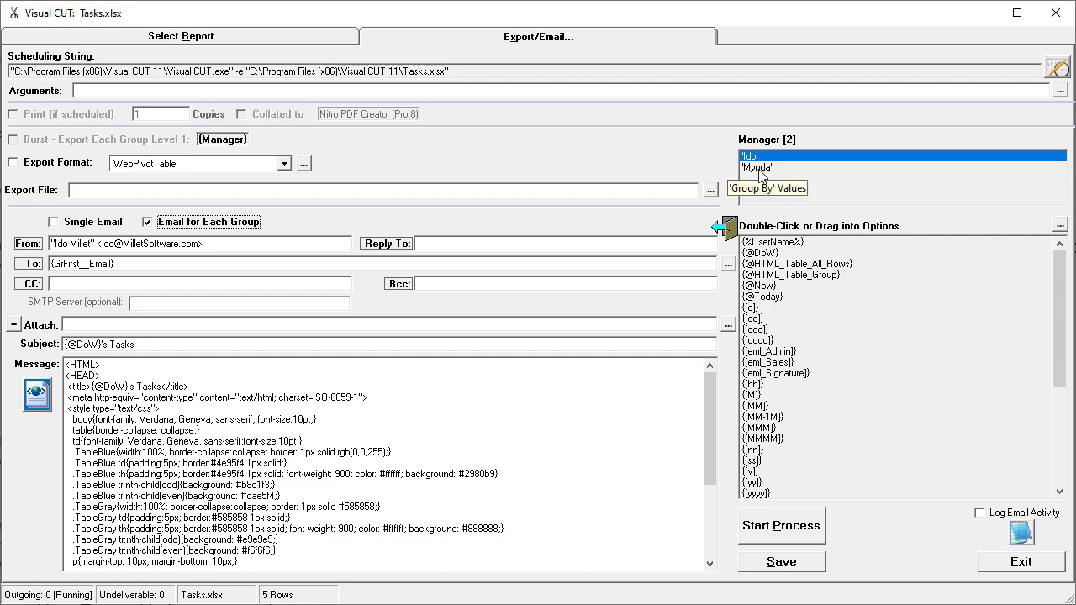
pyautogui.moveTo(781, 182)
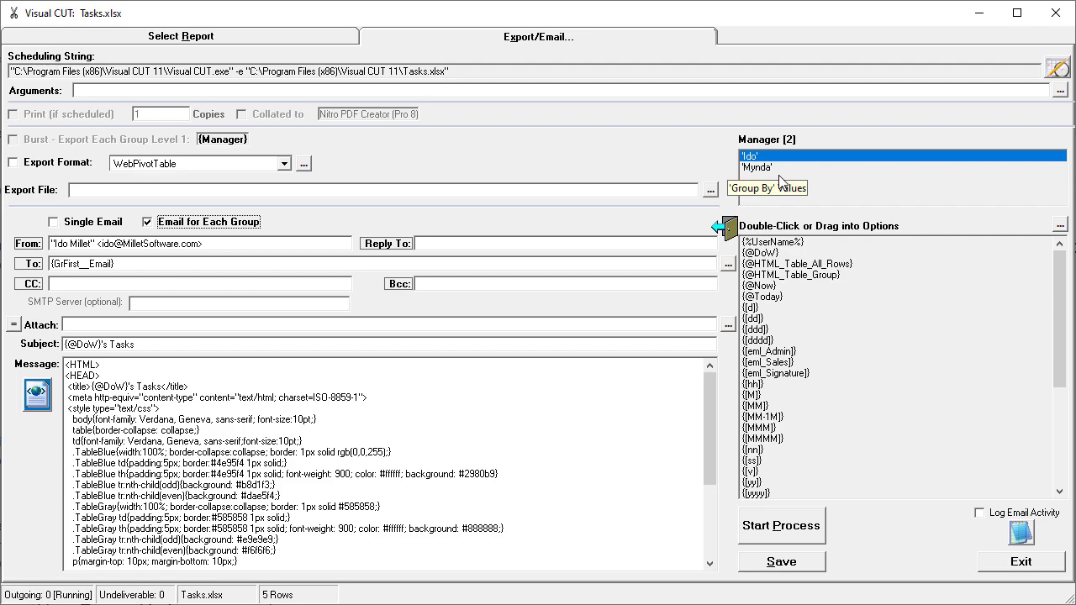
pyautogui.moveTo(780, 183)
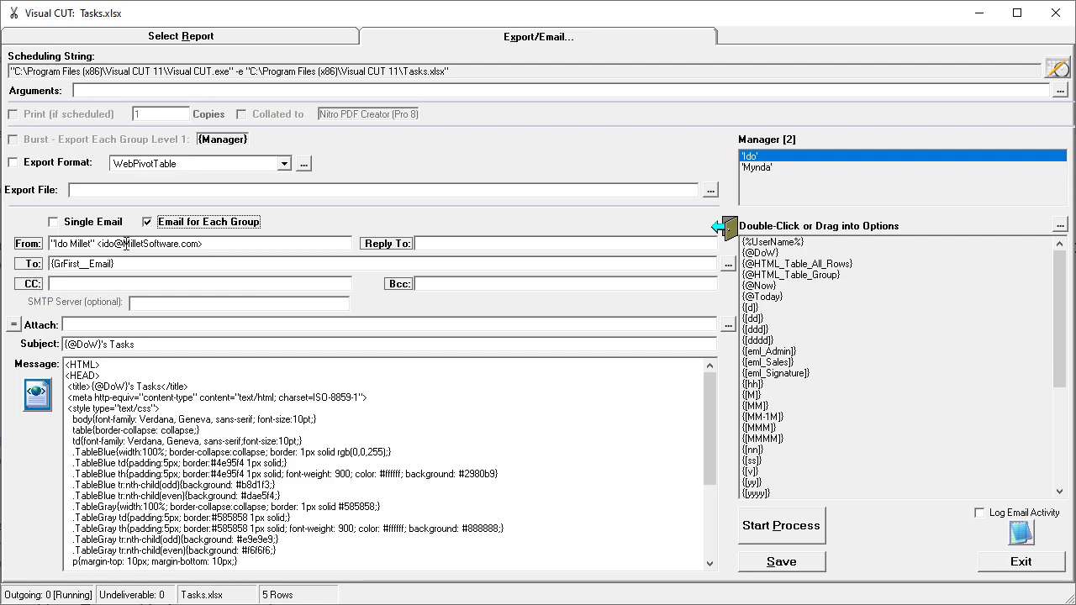
pyautogui.tripleClick(126, 242)
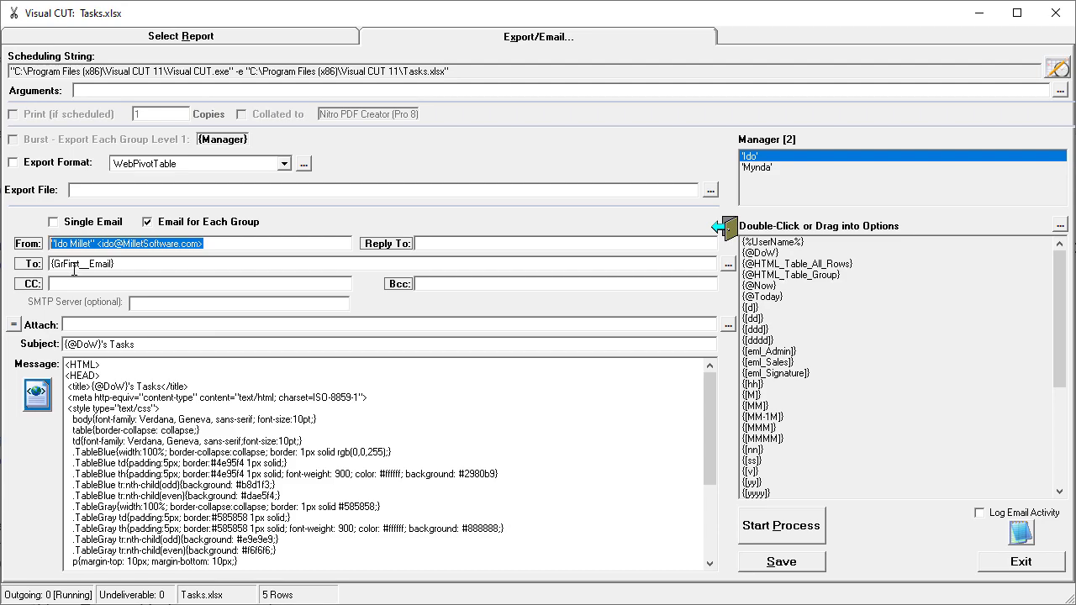
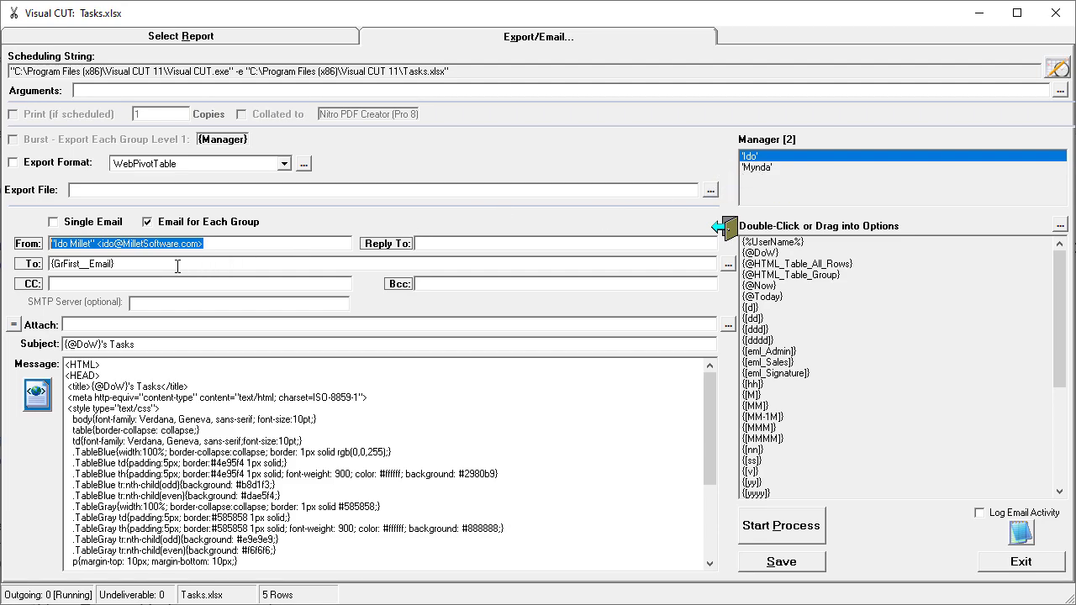
pyautogui.scroll(-3)
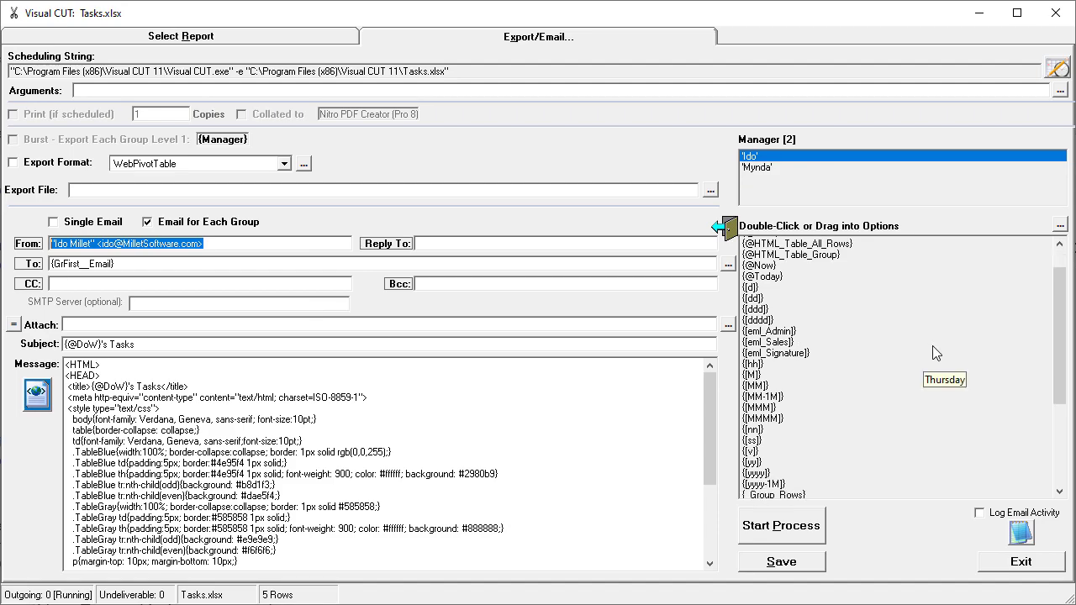
pyautogui.scroll(-3)
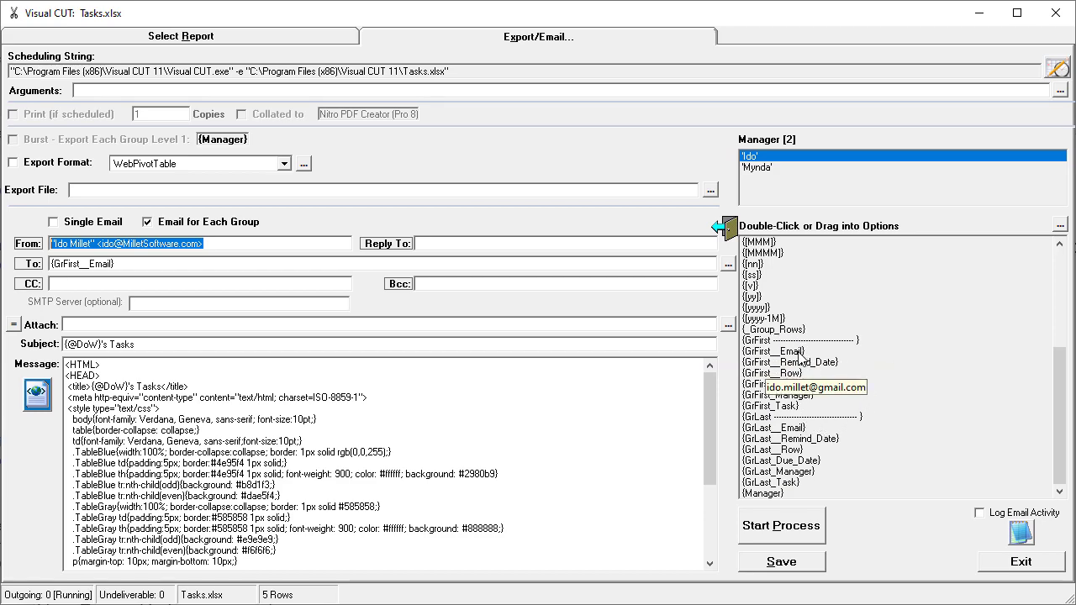
pyautogui.moveTo(793, 353)
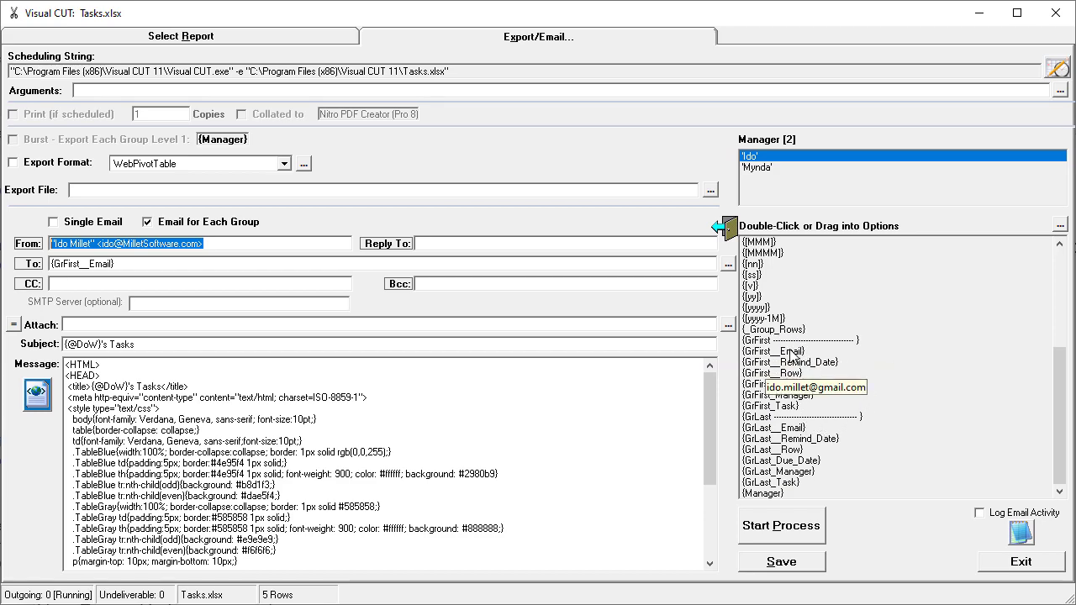
pyautogui.moveTo(830, 359)
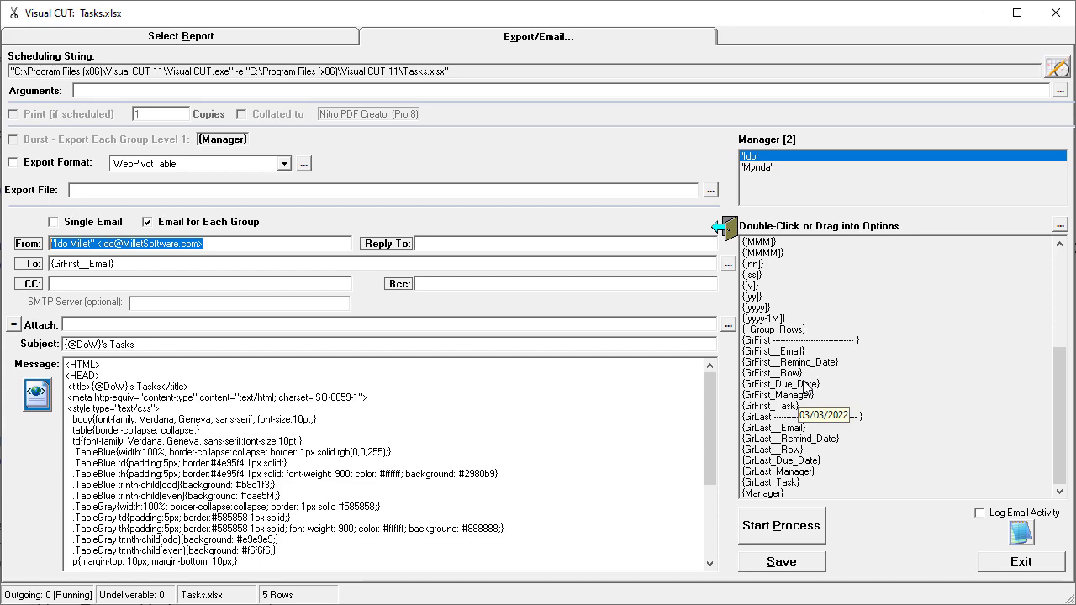
pyautogui.moveTo(803, 387)
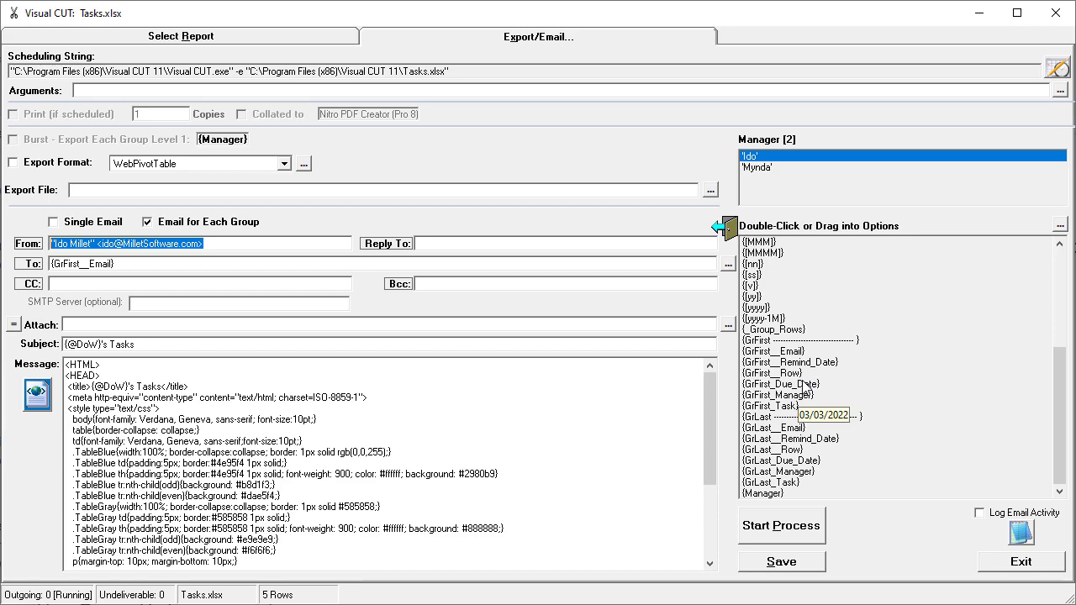
pyautogui.moveTo(844, 503)
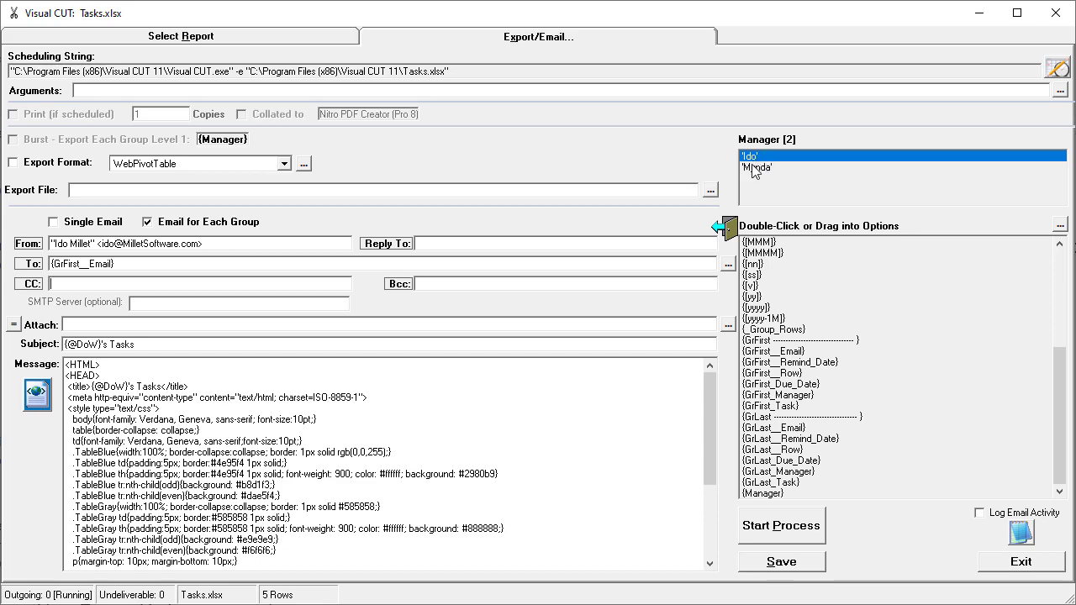
pyautogui.click(757, 168)
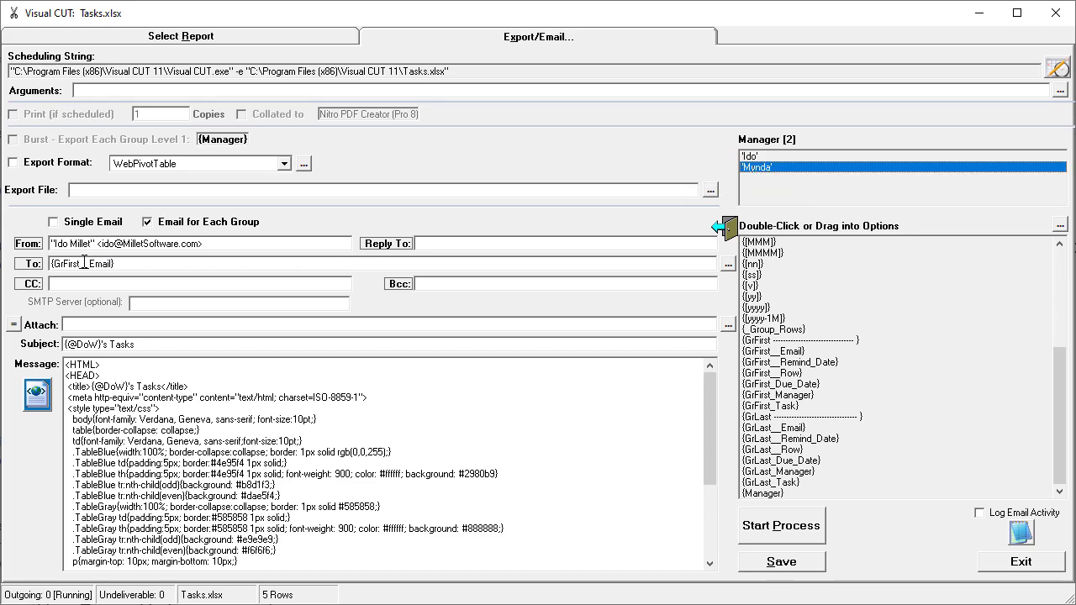
pyautogui.moveTo(80, 262)
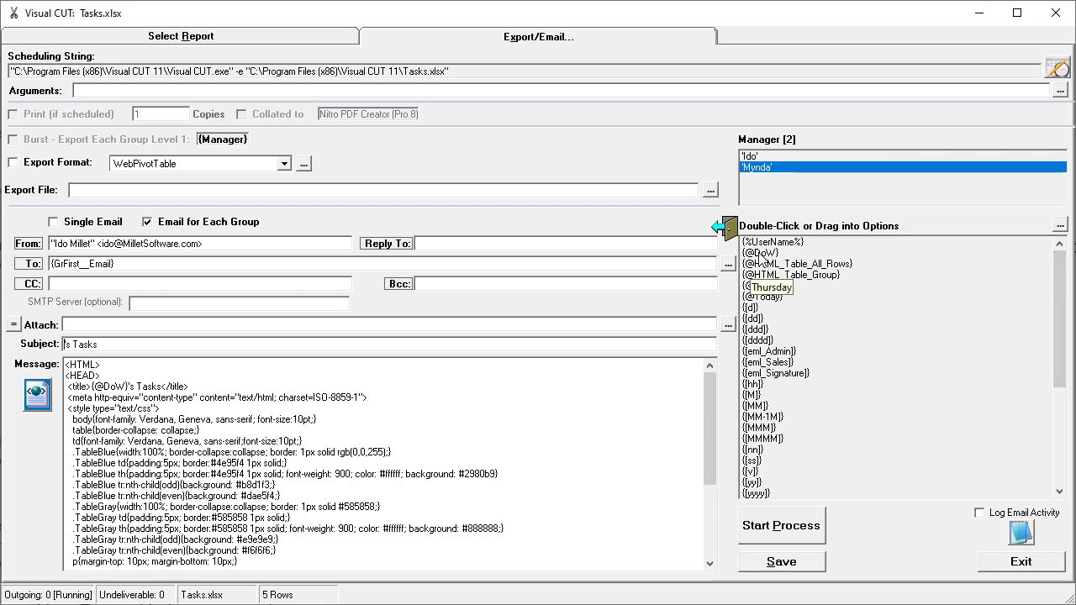
pyautogui.click(760, 252)
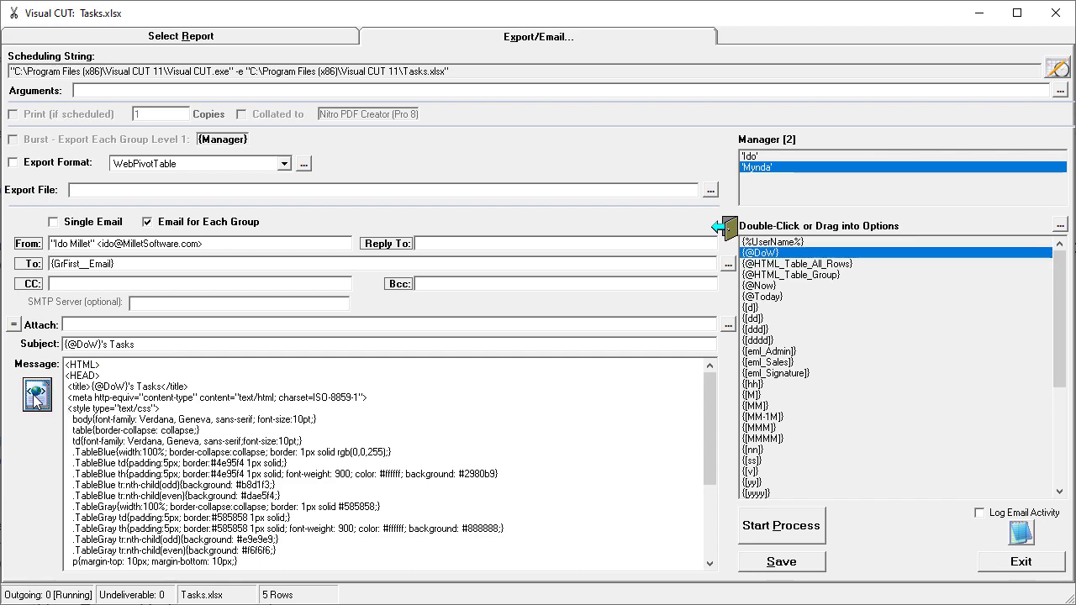
pyautogui.click(37, 395)
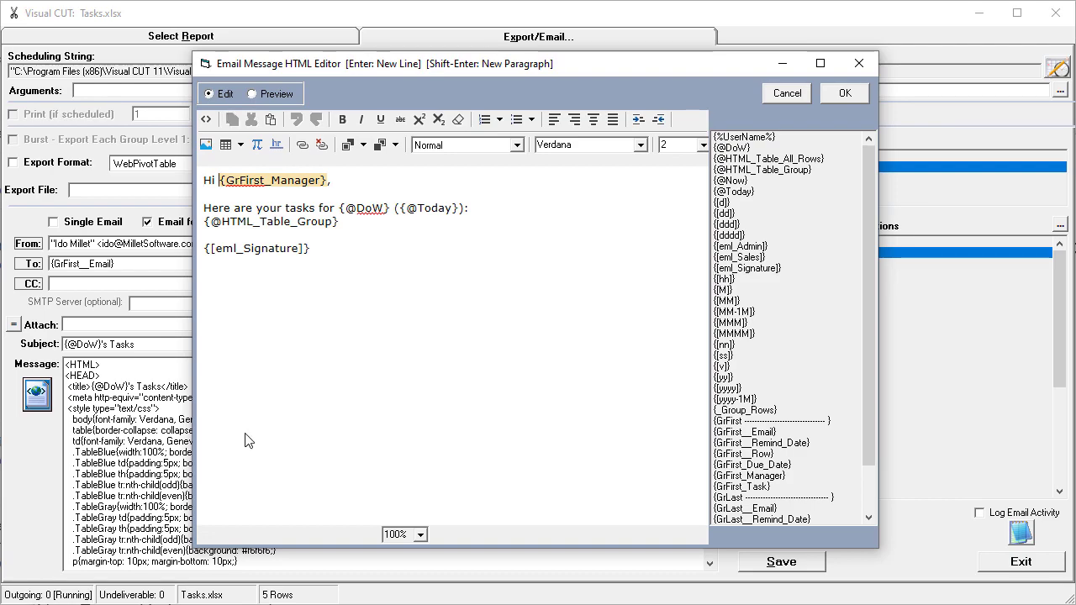
pyautogui.moveTo(262, 427)
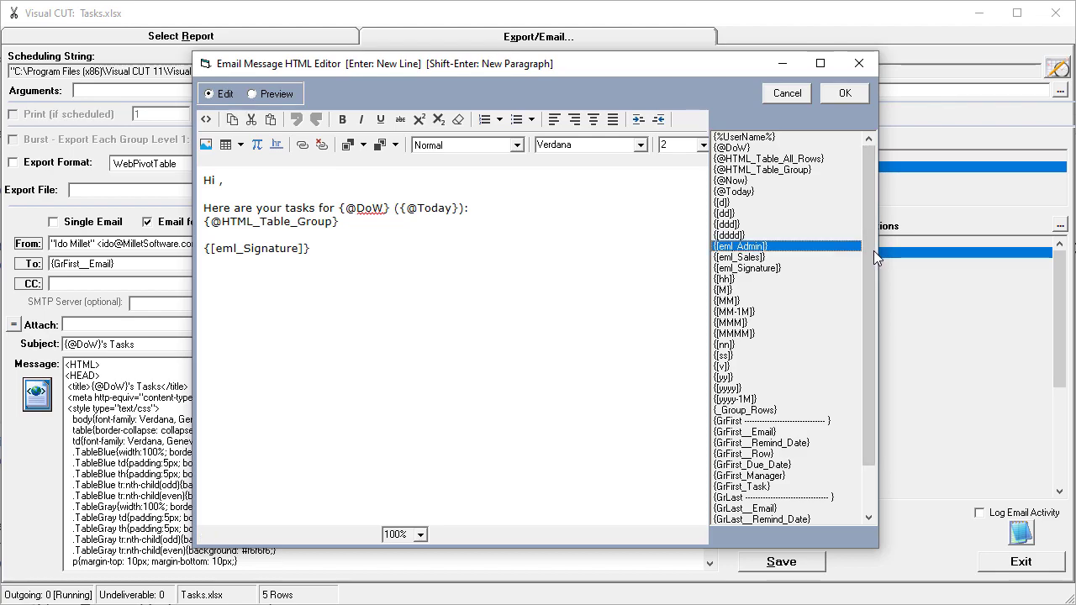
# Insert {GrFirst_Manager} after Hi in the greeting and make the token bold
pyautogui.doubleClick(747, 421)
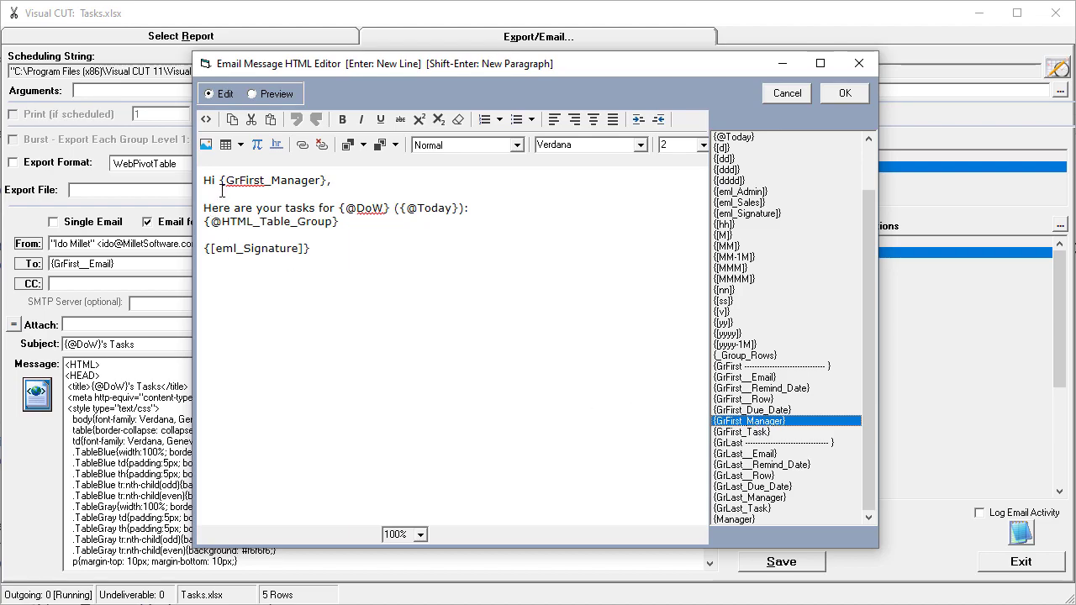
pyautogui.doubleClick(276, 180)
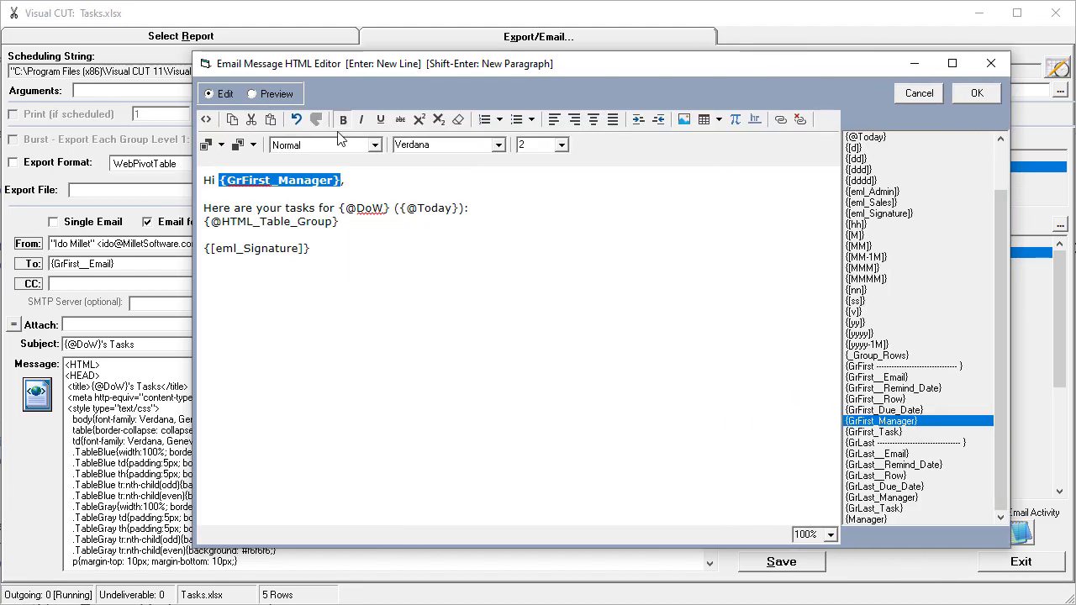
pyautogui.click(252, 144)
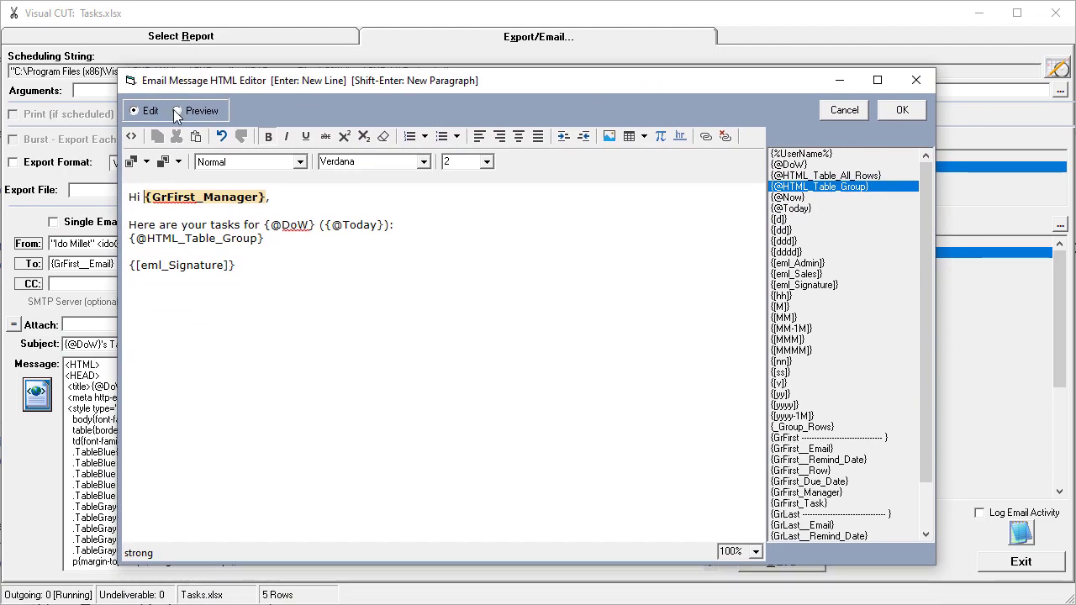
pyautogui.click(177, 111)
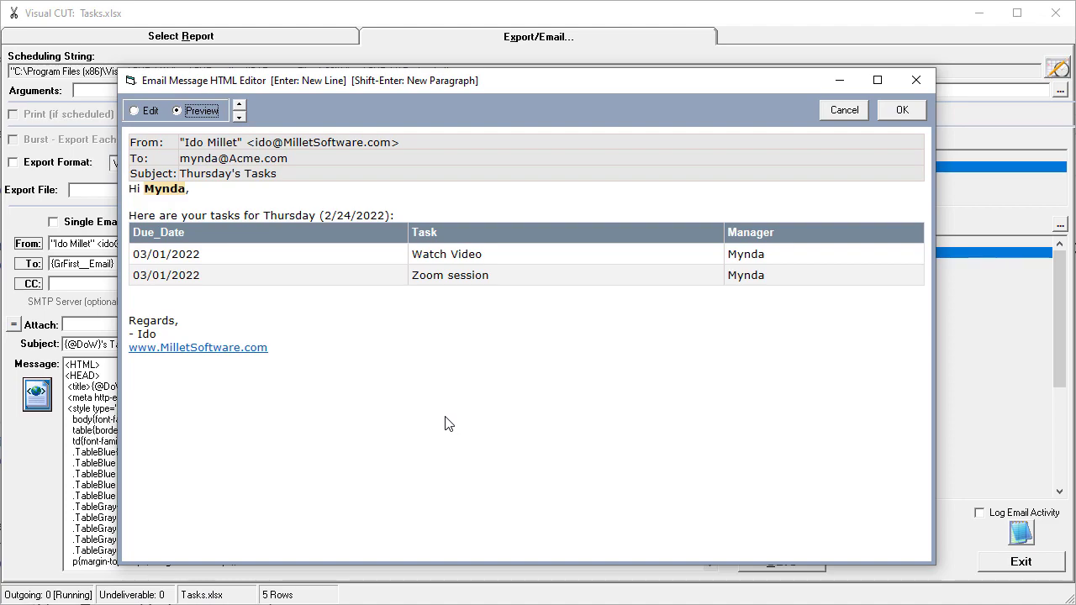
pyautogui.moveTo(938, 349)
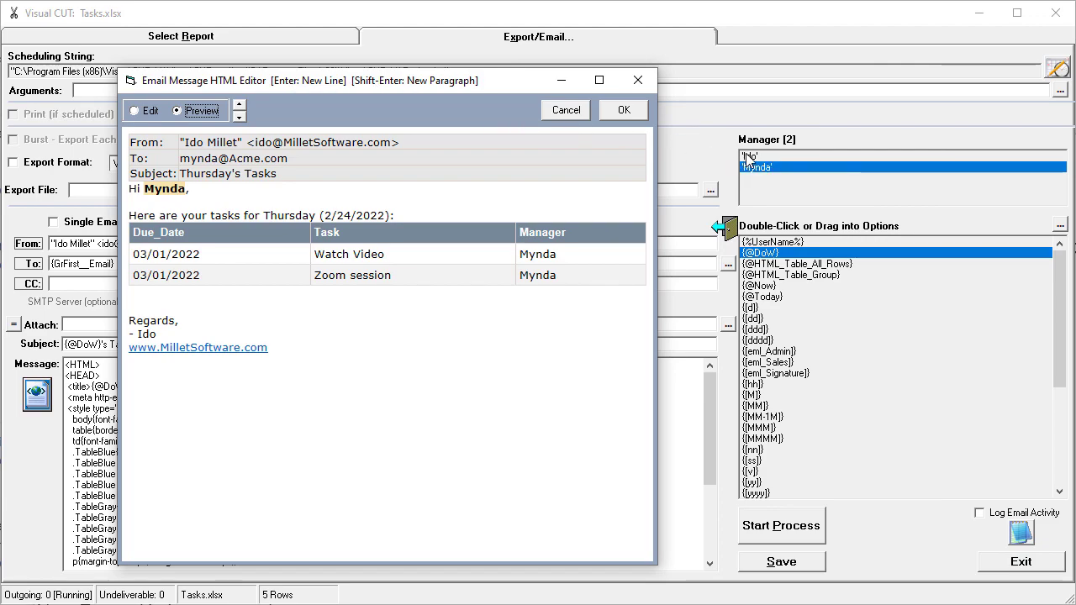
pyautogui.moveTo(239, 104)
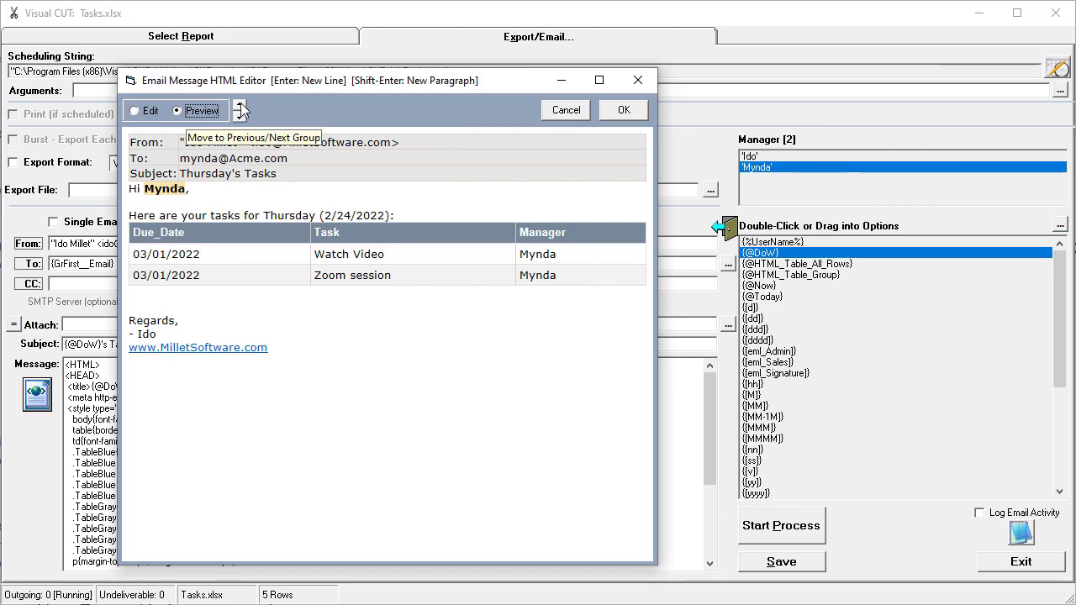
pyautogui.click(238, 104)
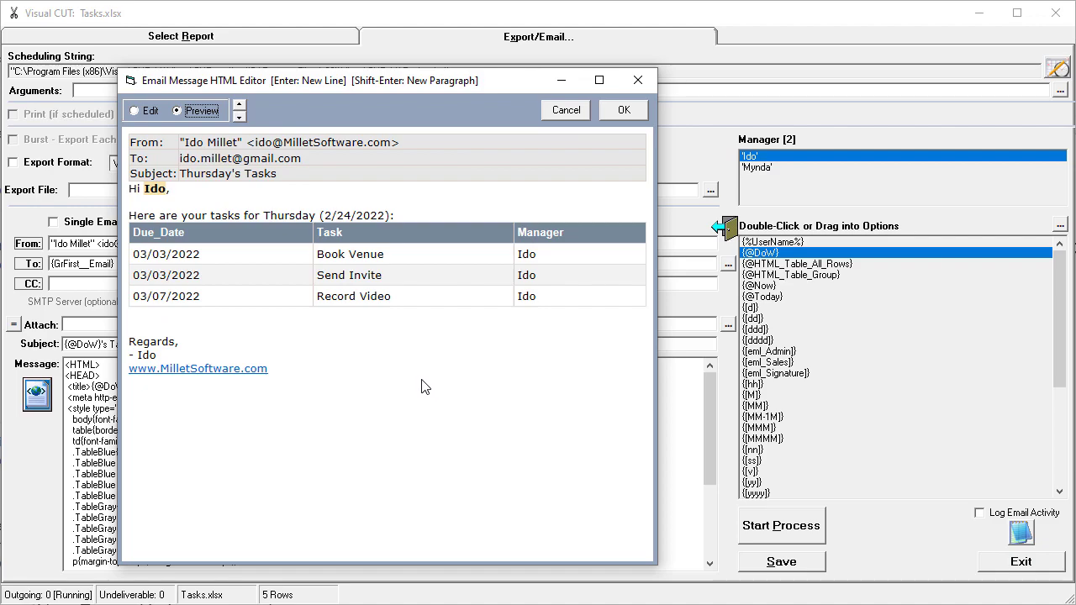
pyautogui.moveTo(484, 215)
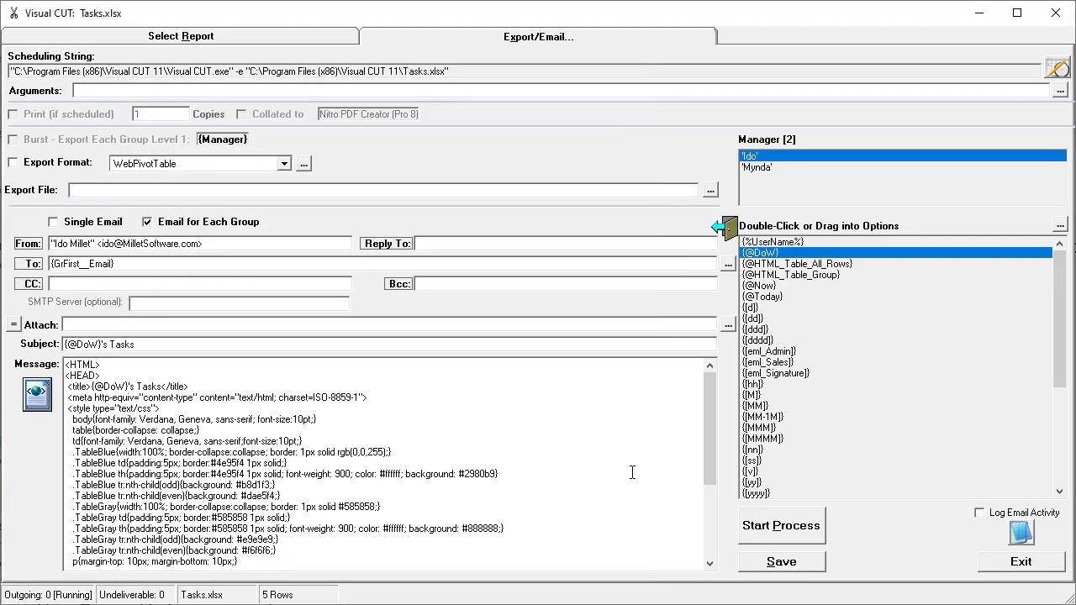
pyautogui.click(780, 524)
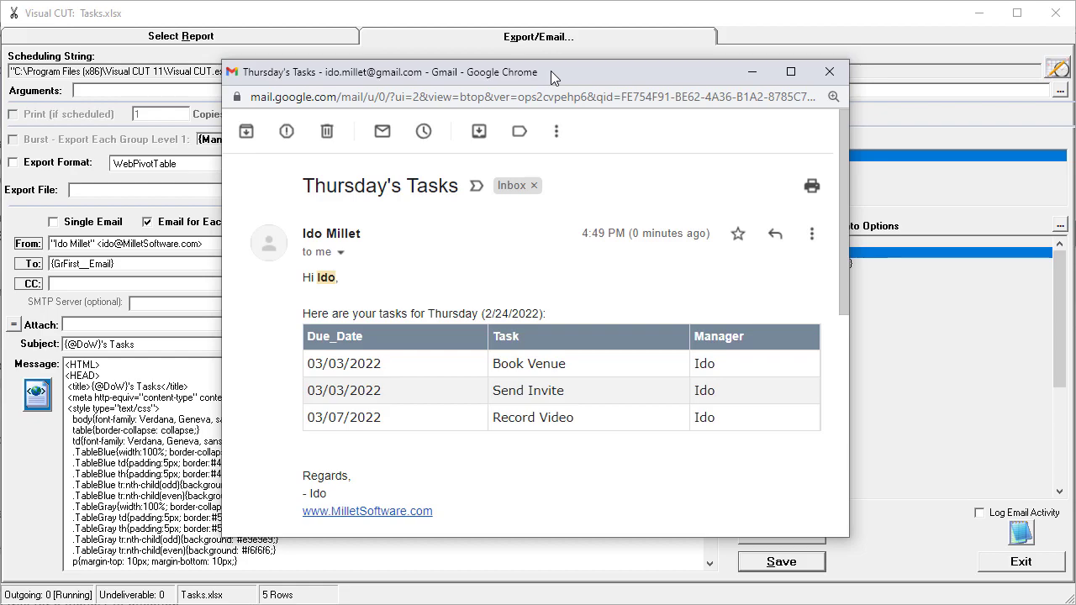
pyautogui.moveTo(373, 284)
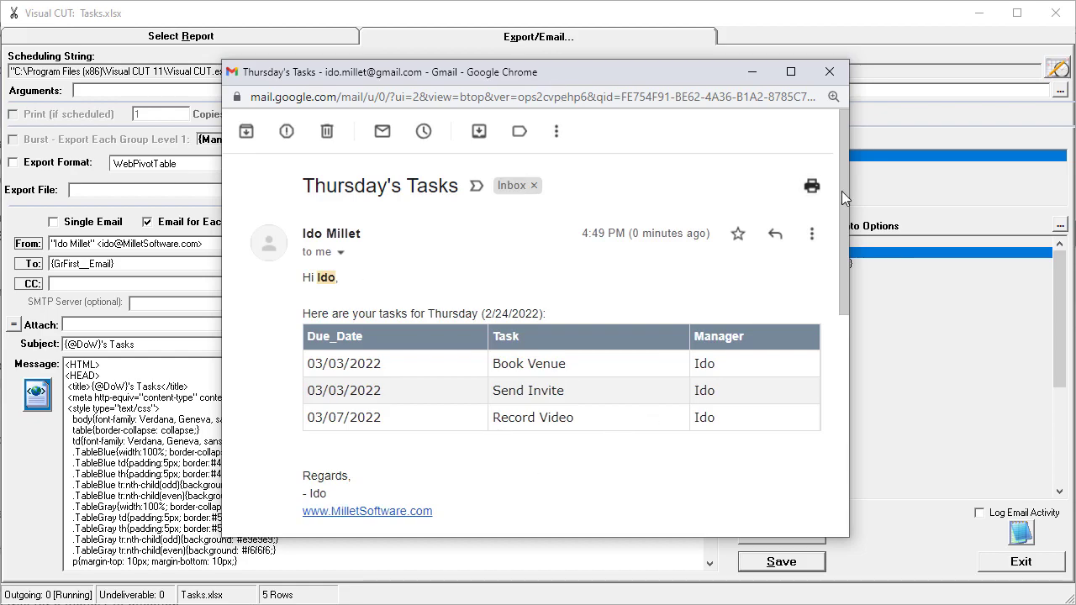
pyautogui.click(829, 70)
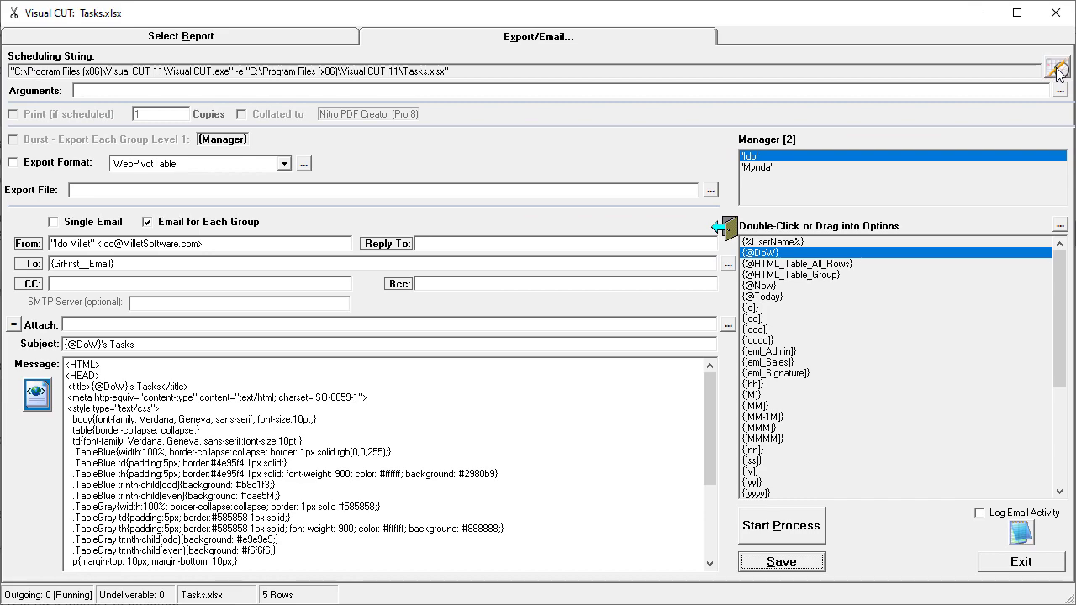
# Name the scheduled task 'Every Morning at 9AM' in the scheduling options
pyautogui.click(1057, 68)
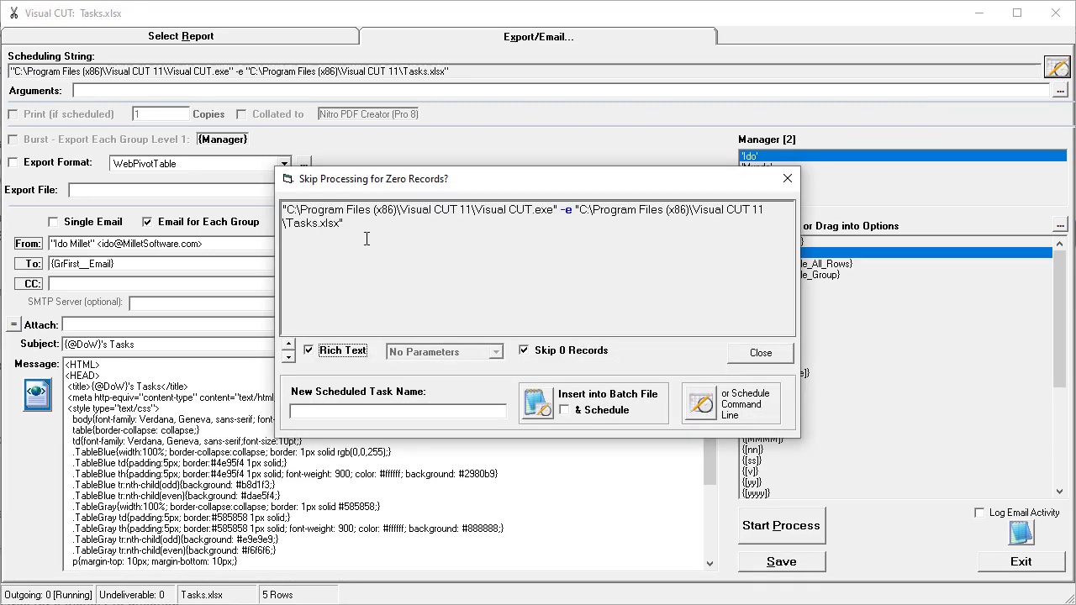
pyautogui.moveTo(376, 225)
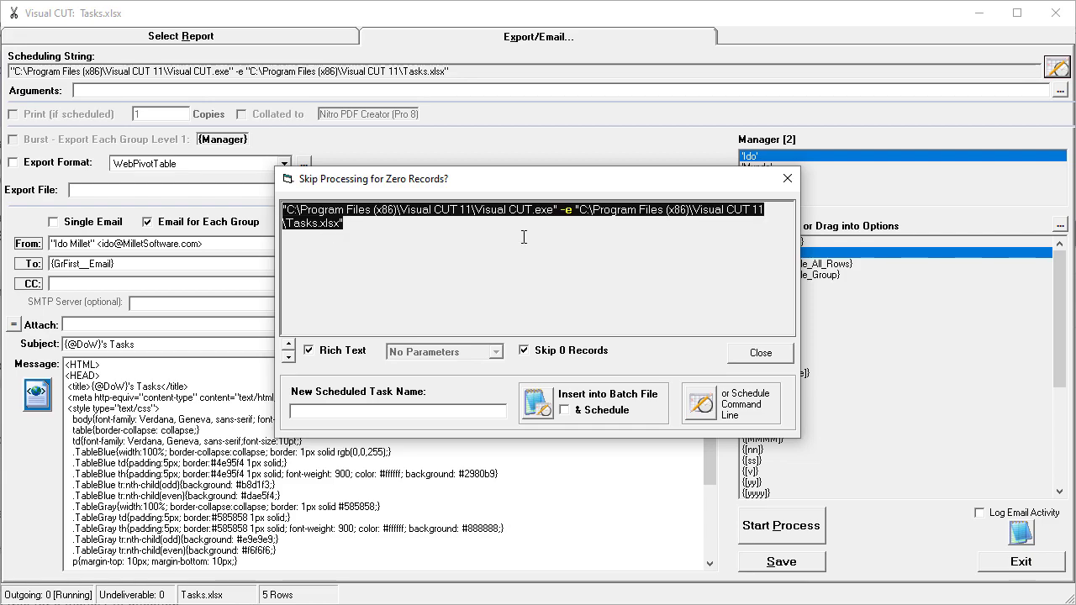
pyautogui.moveTo(514, 250)
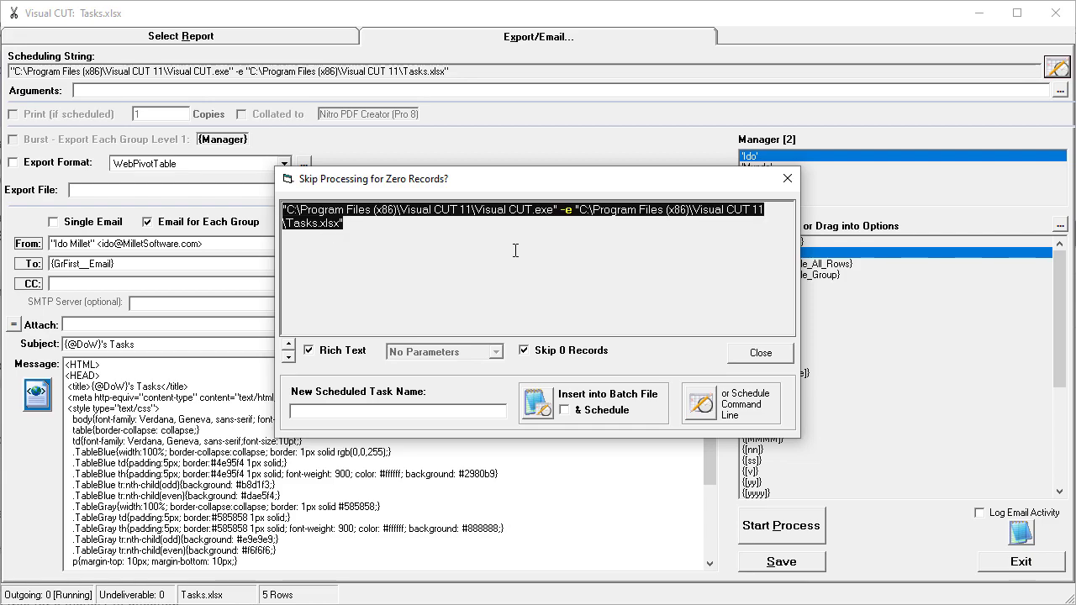
pyautogui.moveTo(507, 246)
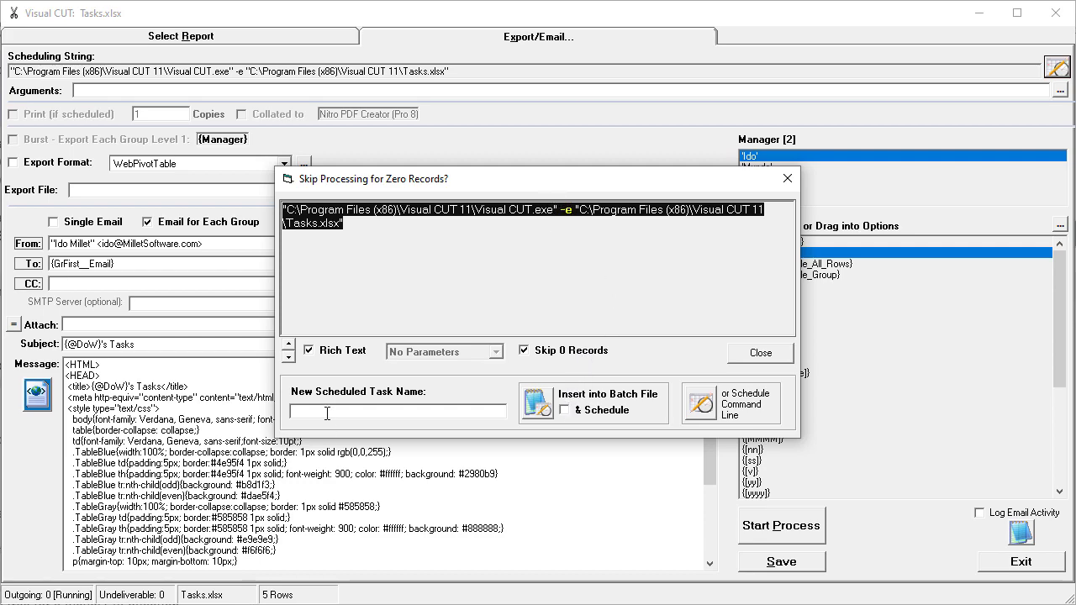
pyautogui.write('E')
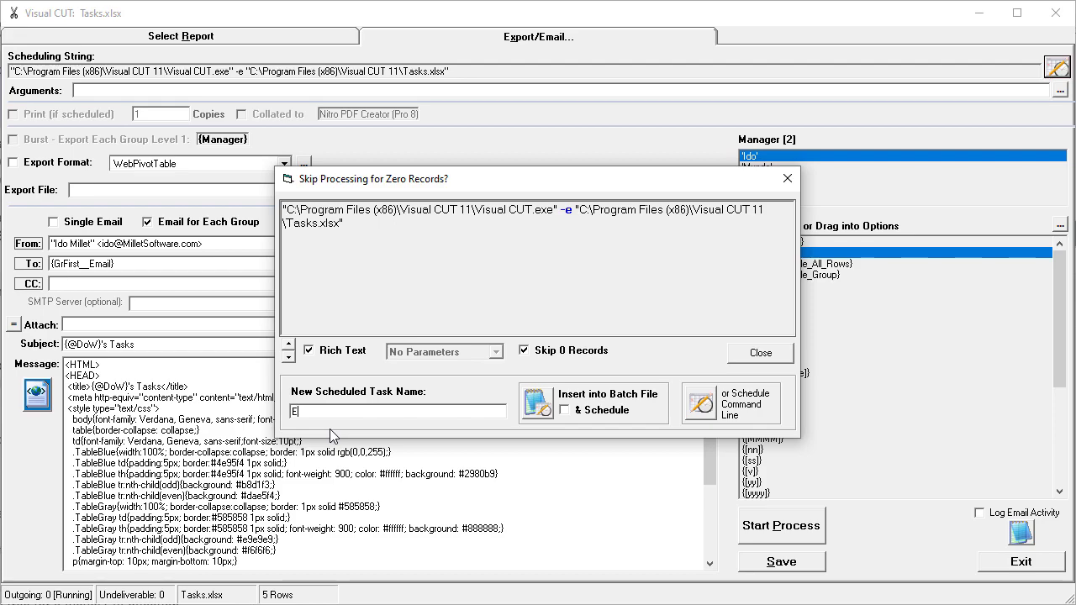
pyautogui.write('Every Morning at 9AM')
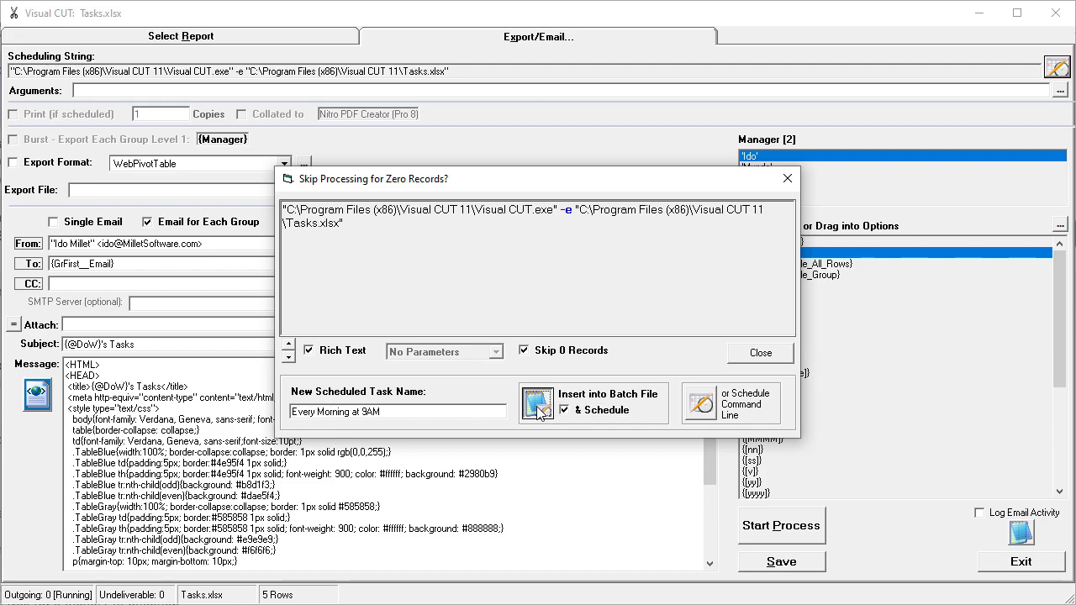
# Insert the command line into a new Tasks.cmd batch file and view it in Notepad
pyautogui.click(536, 400)
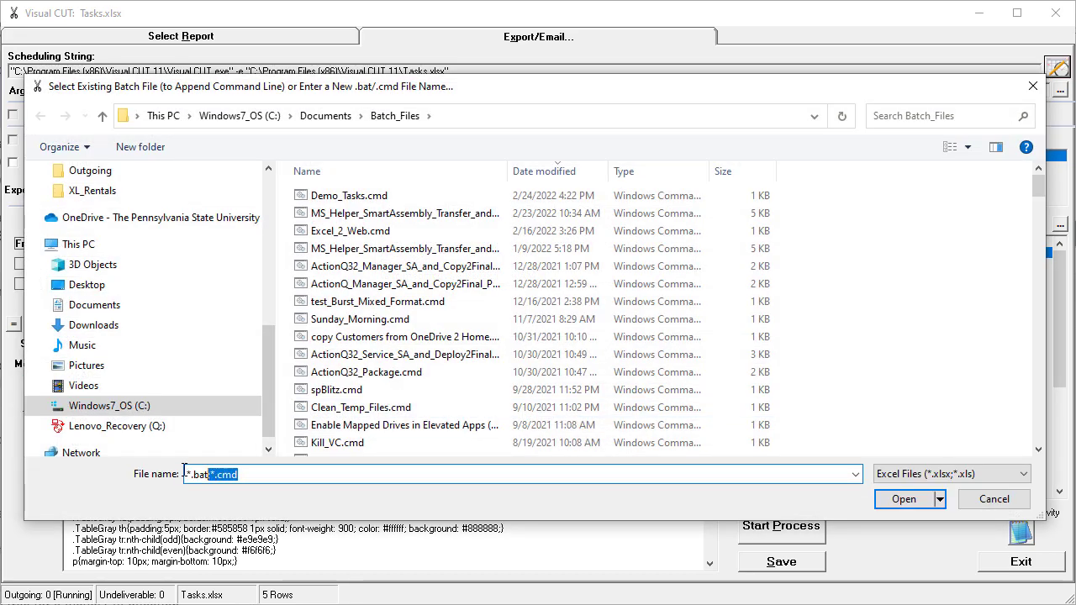
pyautogui.click(902, 497)
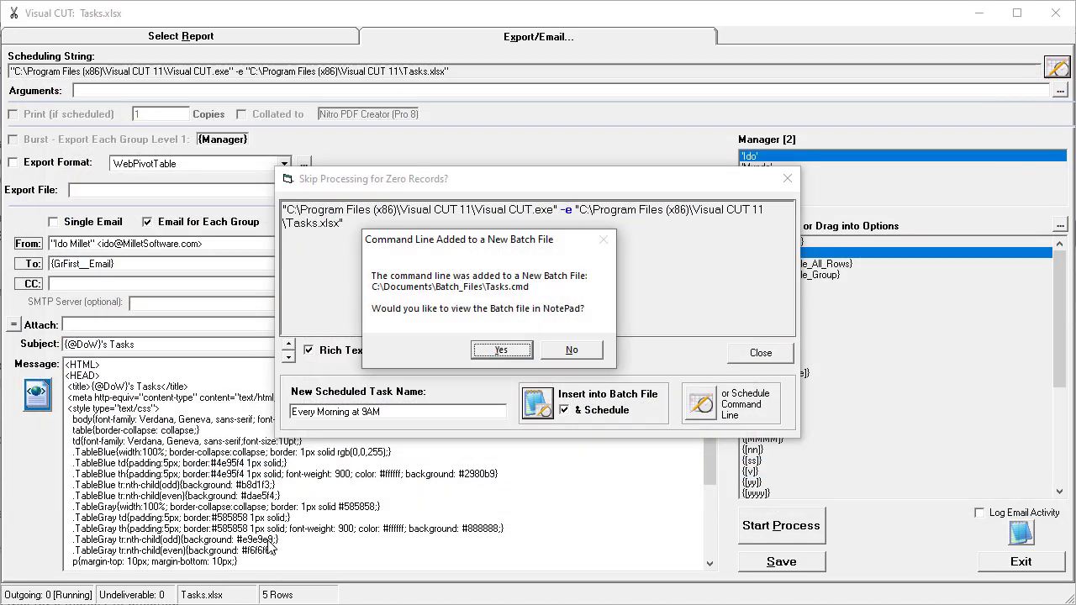
pyautogui.click(501, 349)
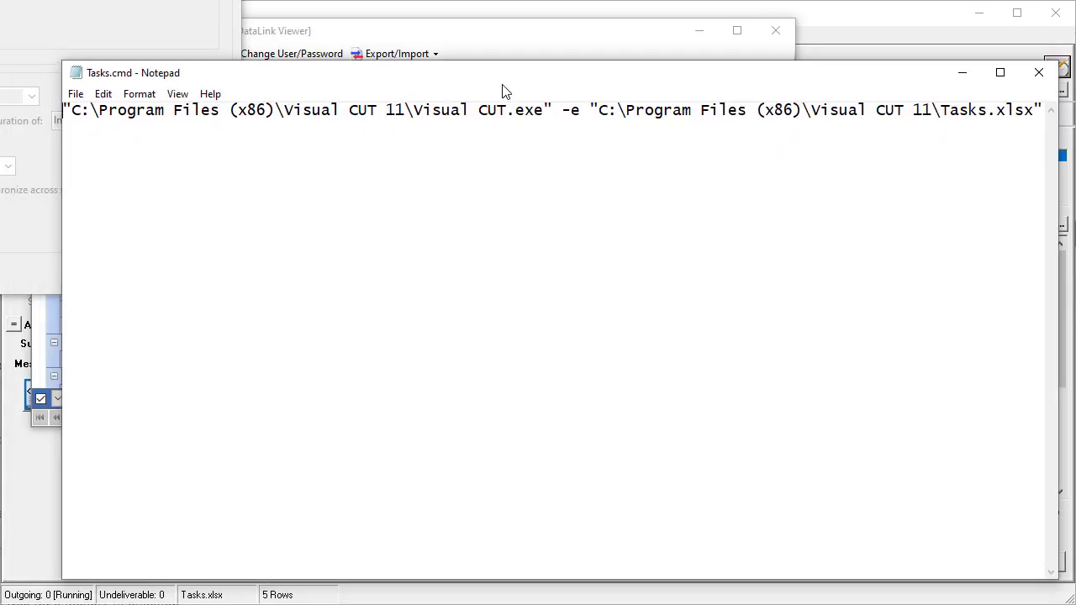
pyautogui.moveTo(906, 73)
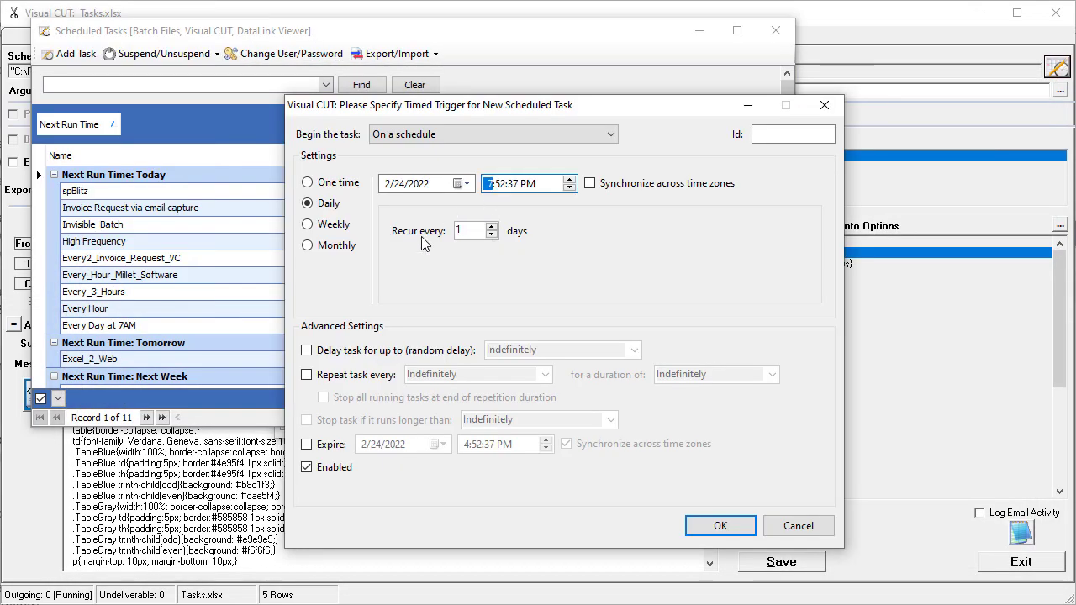
# Accept the daily trigger and login so 'Every Morning at 9AM' joins the scheduled tasks, then close the list
pyautogui.click(719, 524)
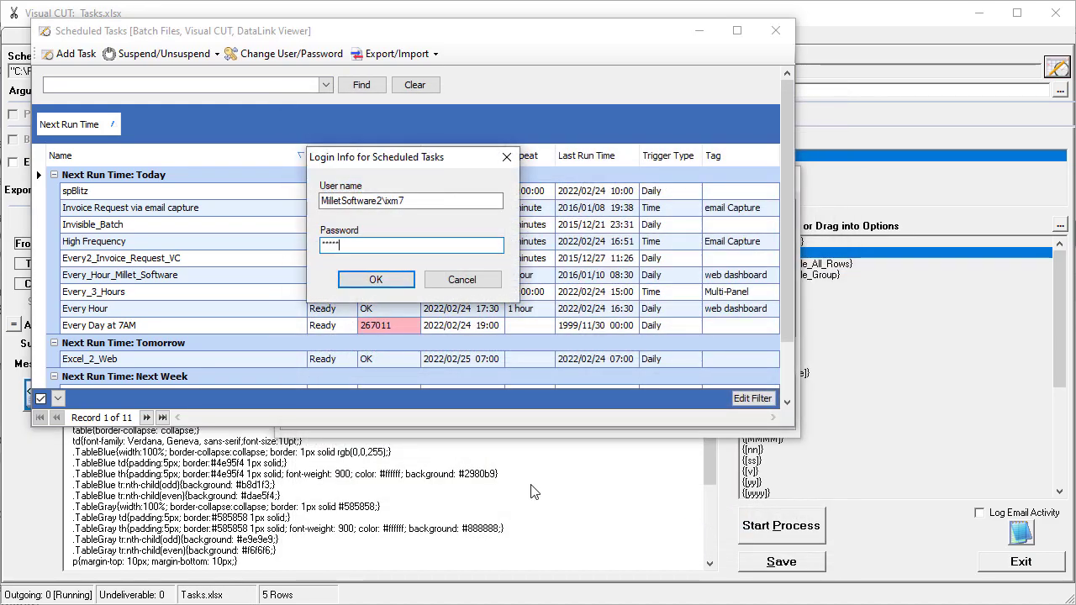
pyautogui.click(376, 279)
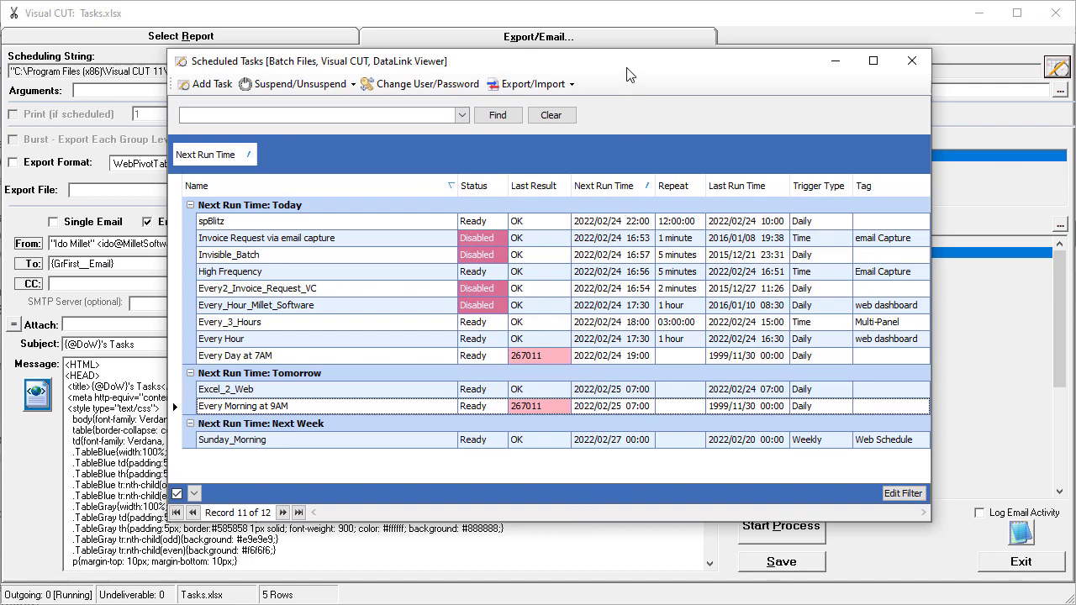
pyautogui.moveTo(407, 469)
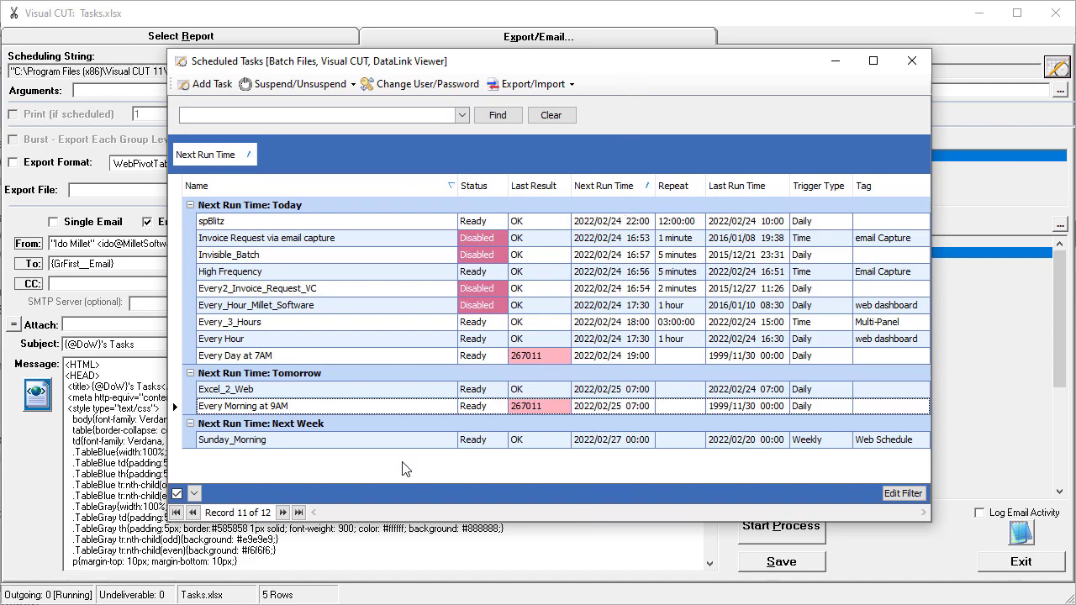
pyautogui.click(911, 60)
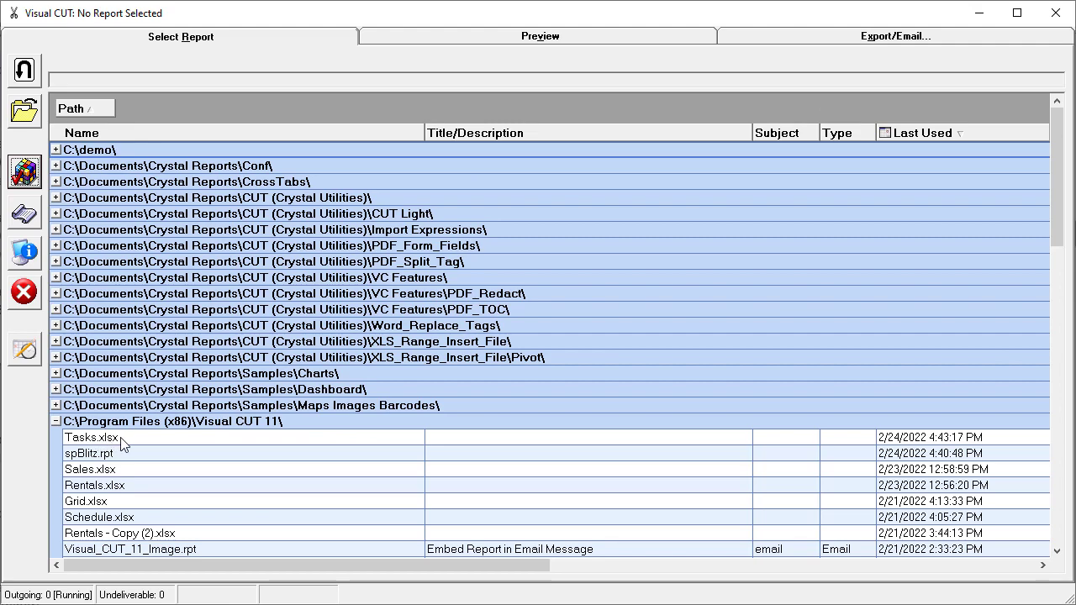
# Reopen Tasks.xlsx from the report list to show its Excel source bursting the Tasks tab by Manager
pyautogui.click(92, 437)
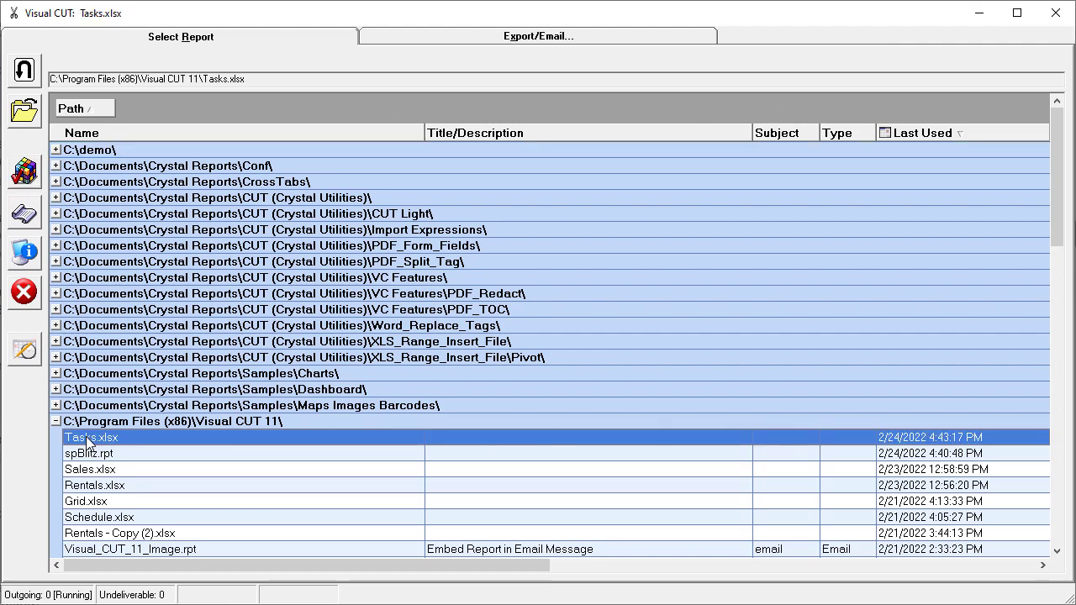
pyautogui.doubleClick(91, 437)
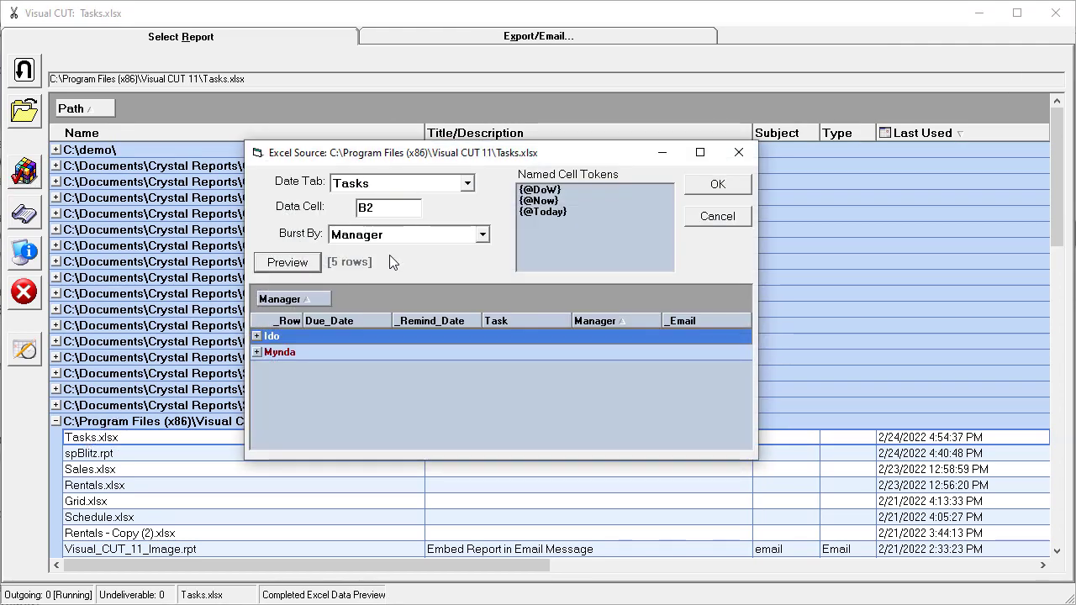
pyautogui.moveTo(388, 273)
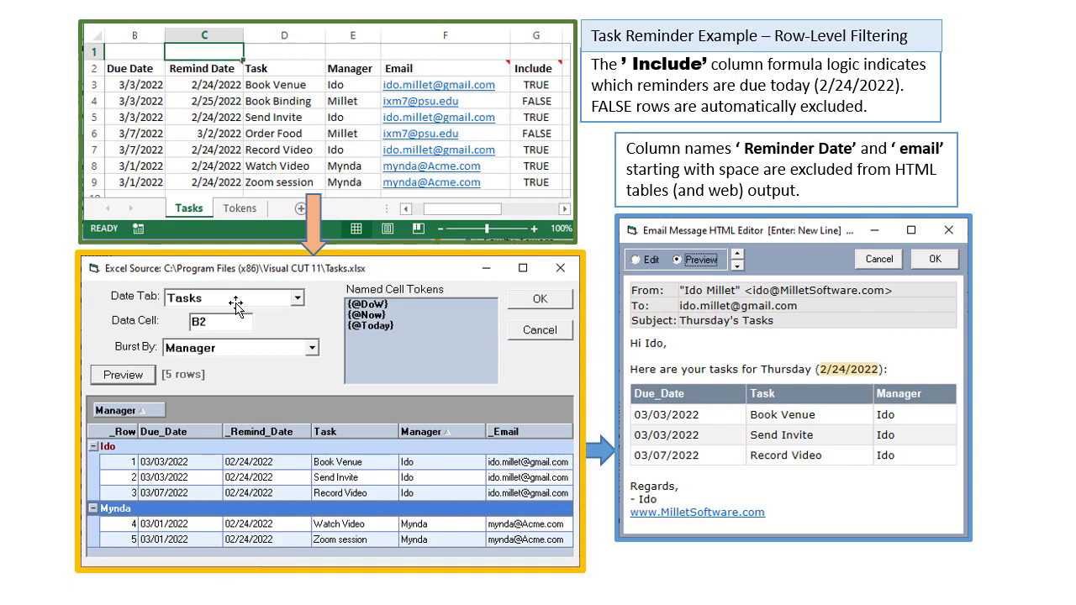
pyautogui.moveTo(246, 356)
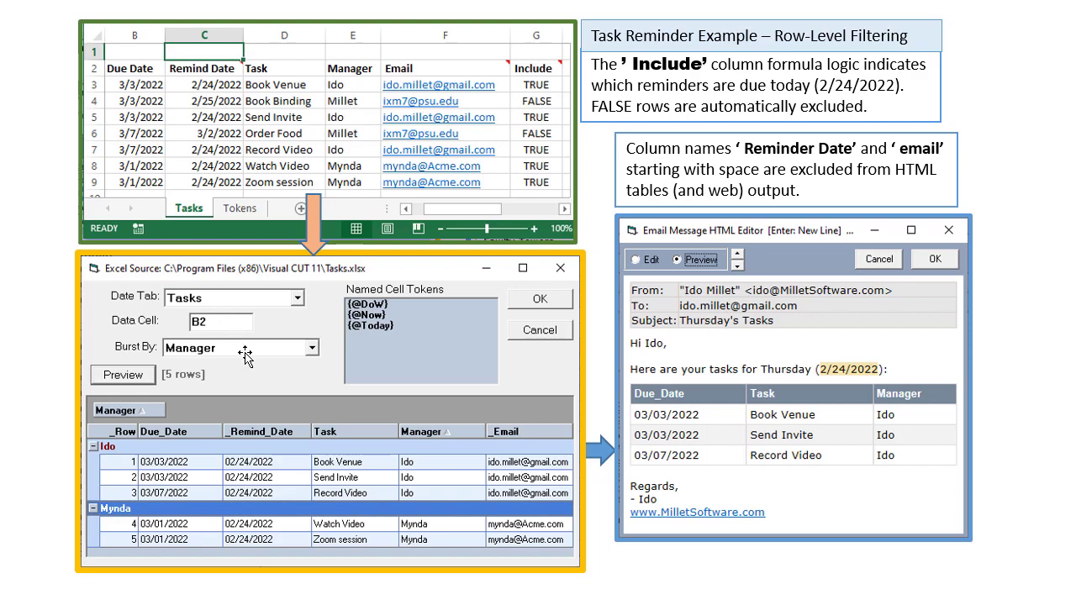
pyautogui.moveTo(200, 149)
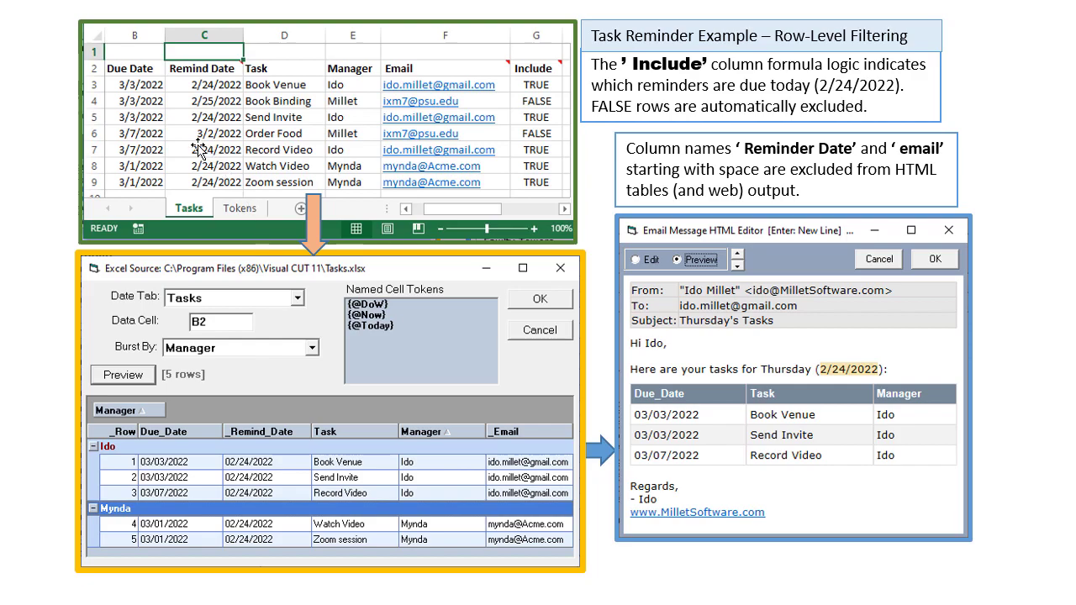
pyautogui.moveTo(534, 69)
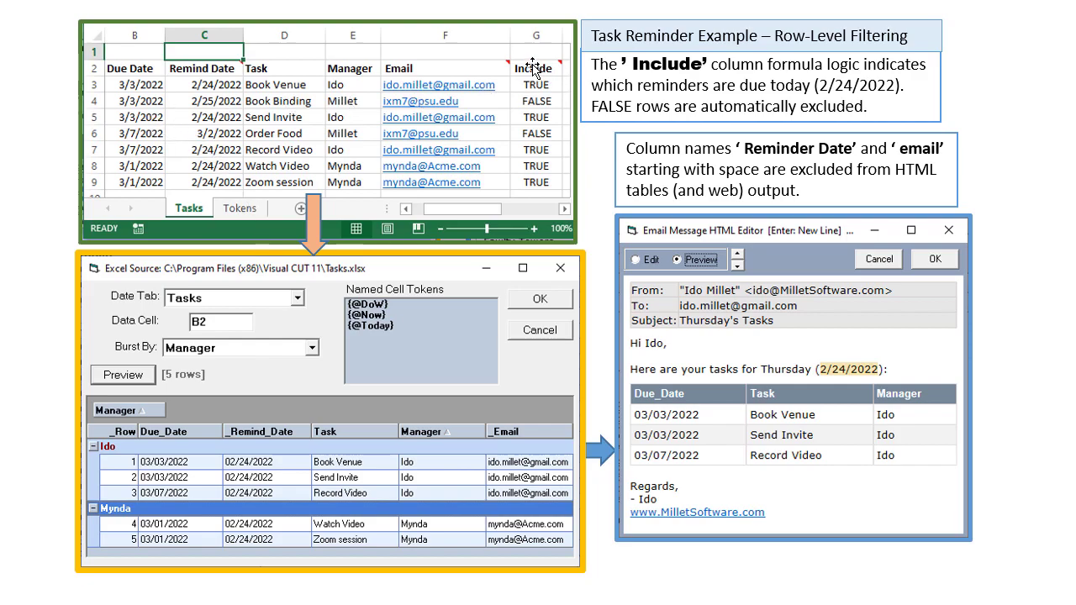
pyautogui.moveTo(544, 108)
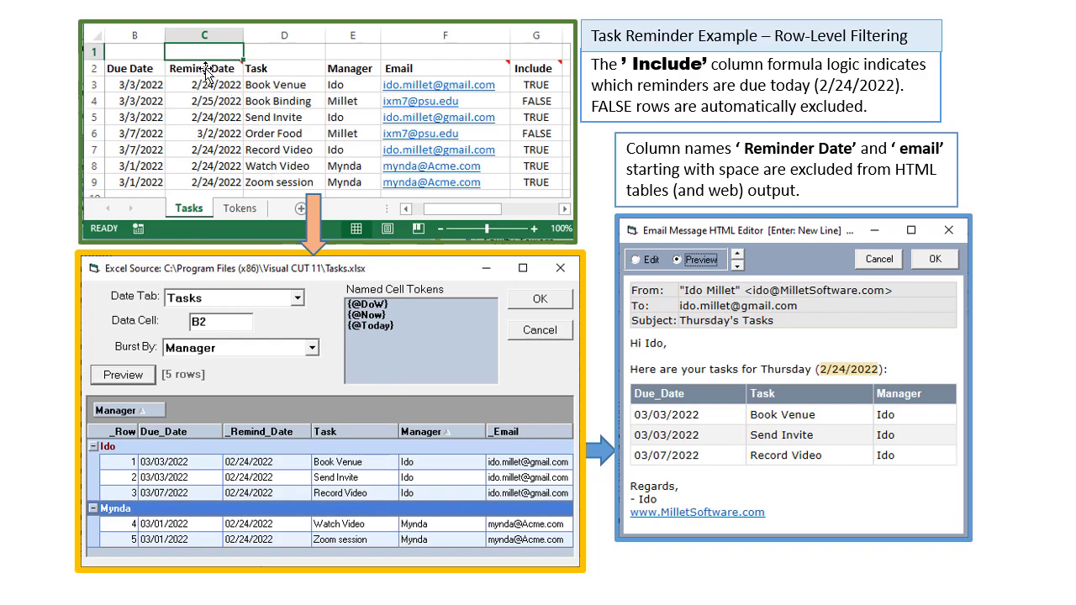
pyautogui.moveTo(334, 346)
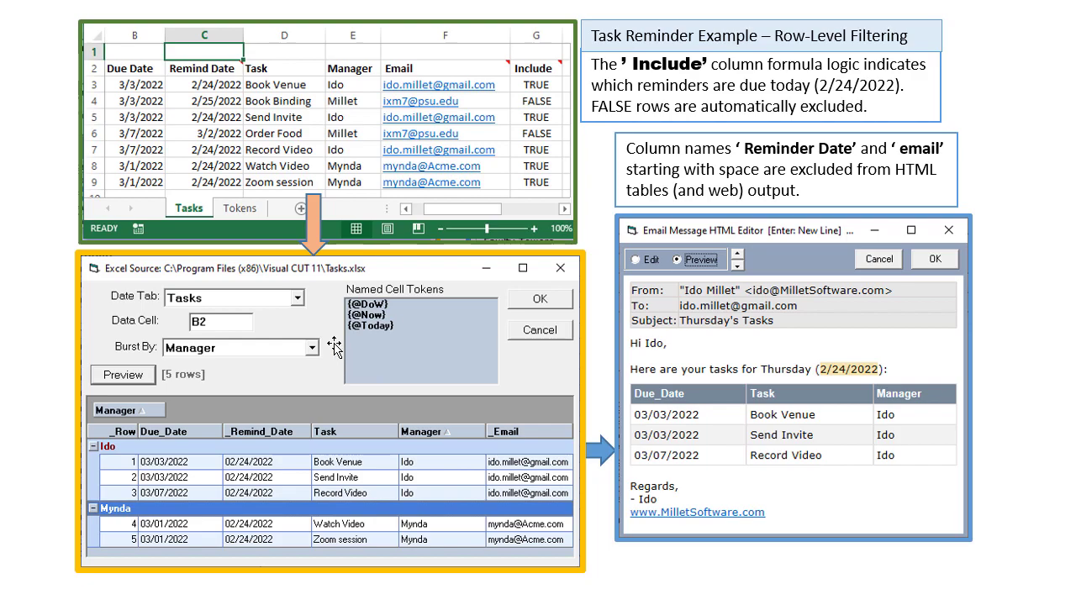
pyautogui.moveTo(379, 357)
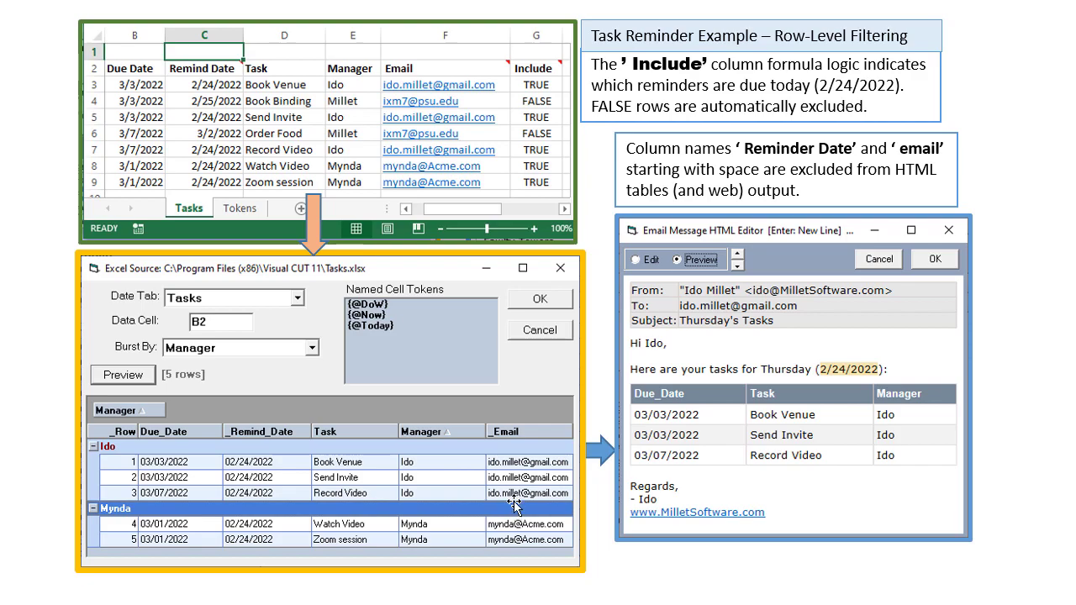
pyautogui.moveTo(544, 464)
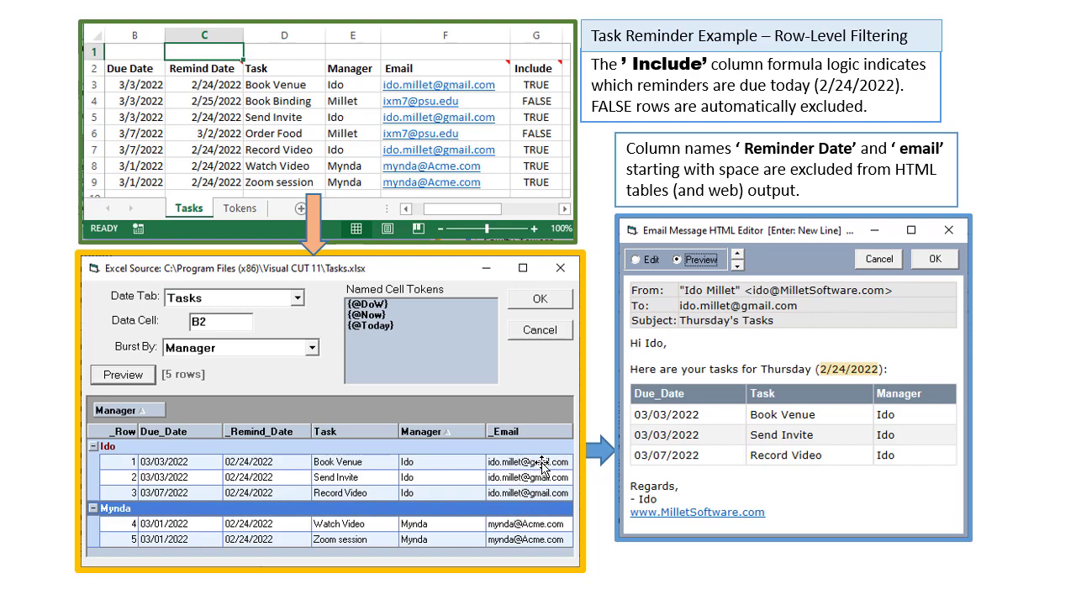
pyautogui.moveTo(652, 285)
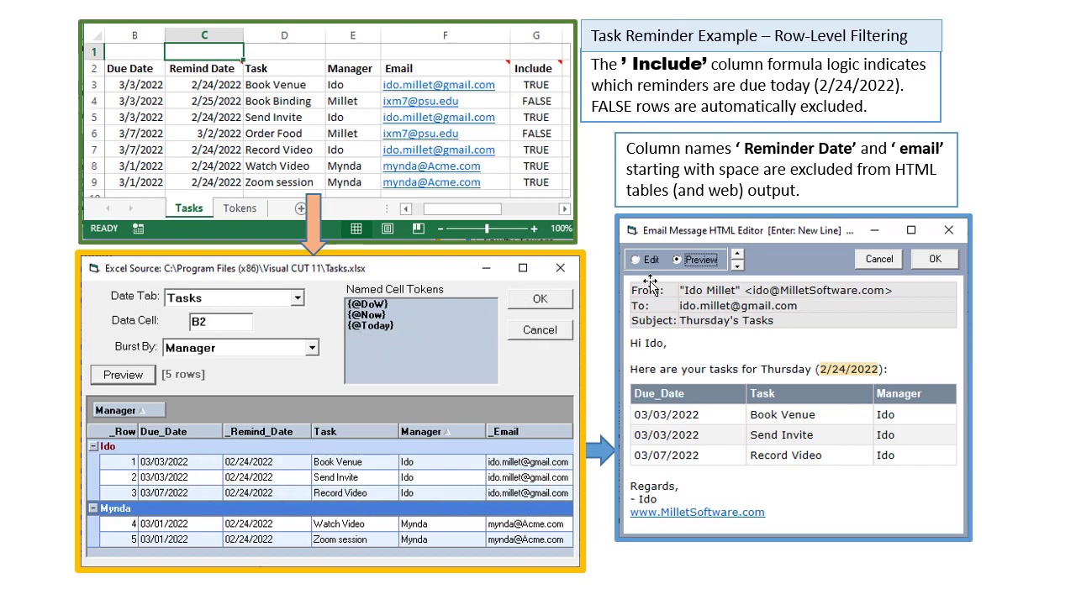
pyautogui.moveTo(838, 279)
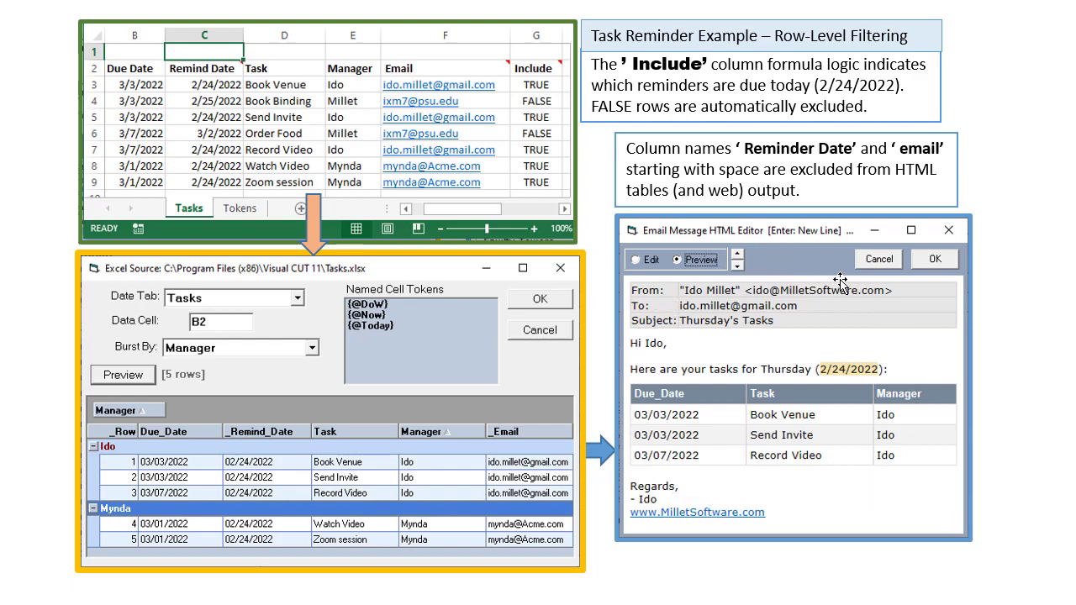
pyautogui.moveTo(810, 323)
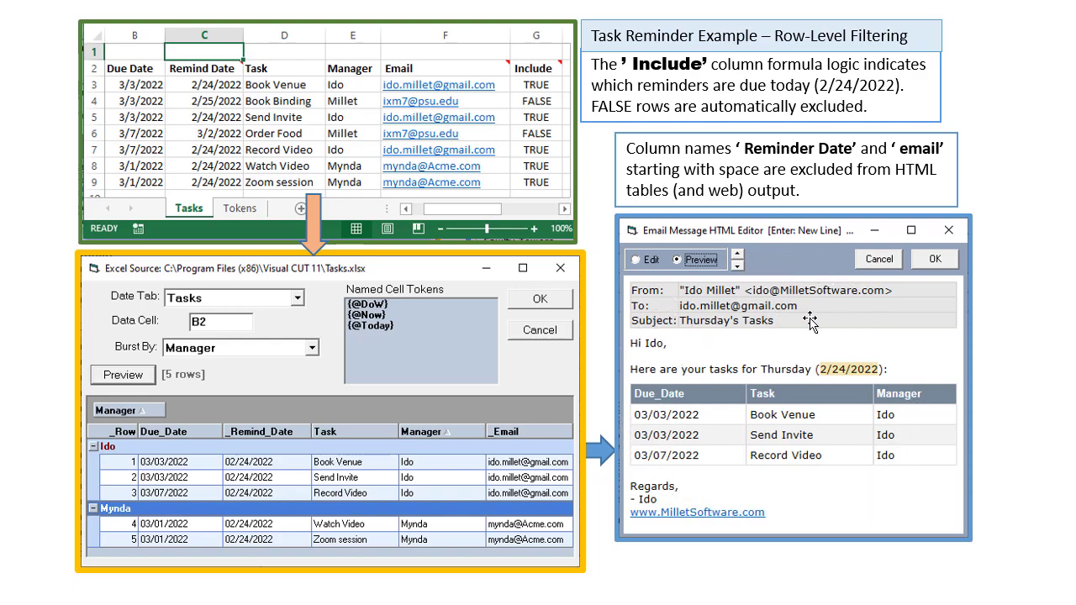